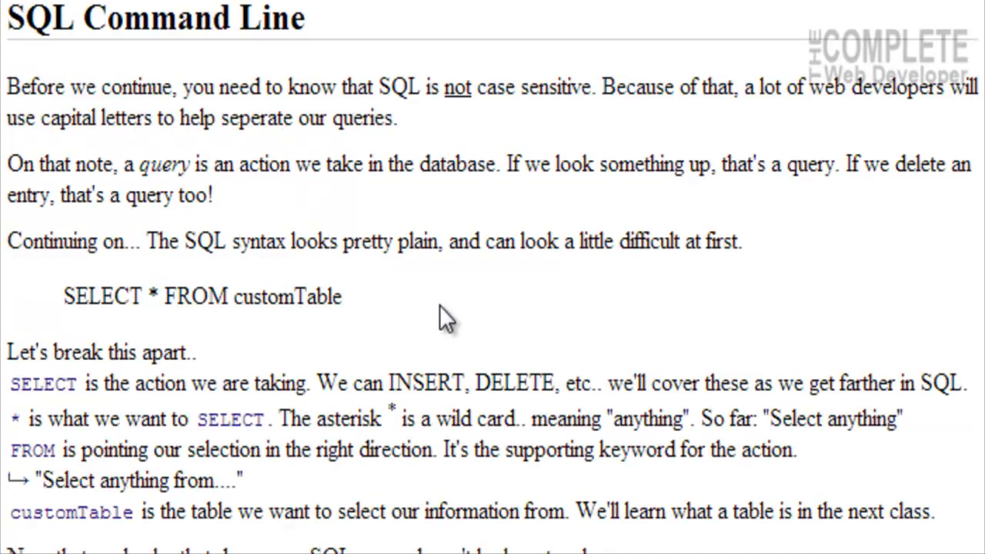
mouse_move(659, 99)
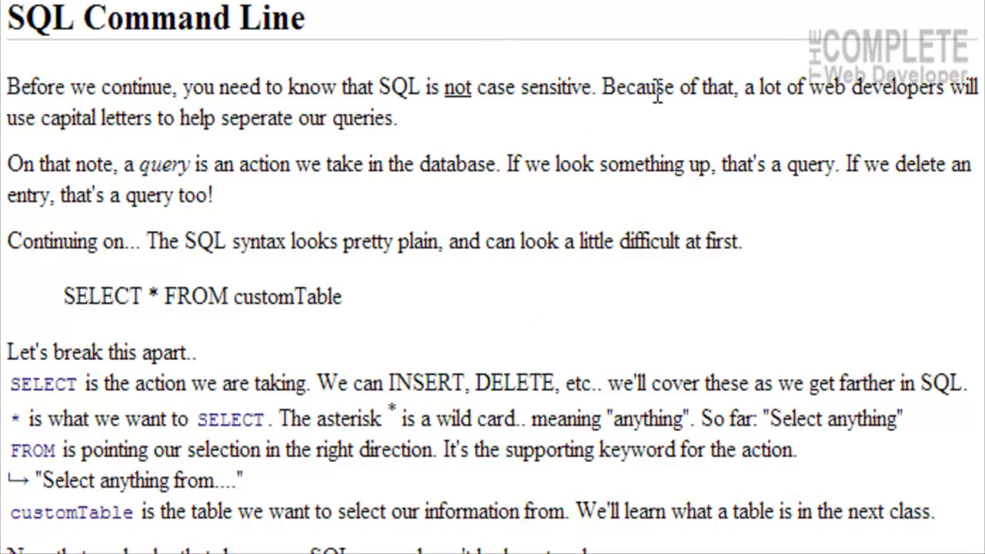
mouse_move(125, 135)
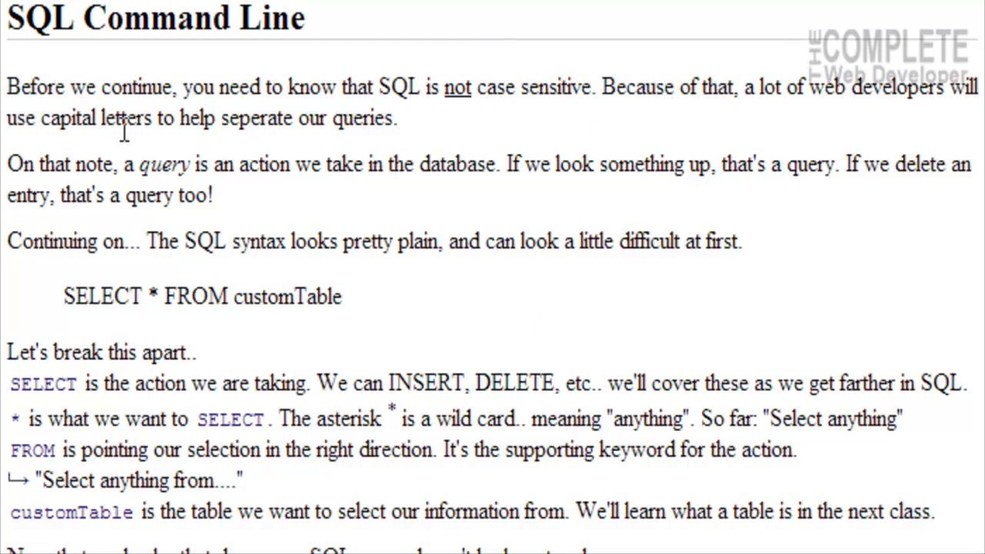
mouse_move(289, 154)
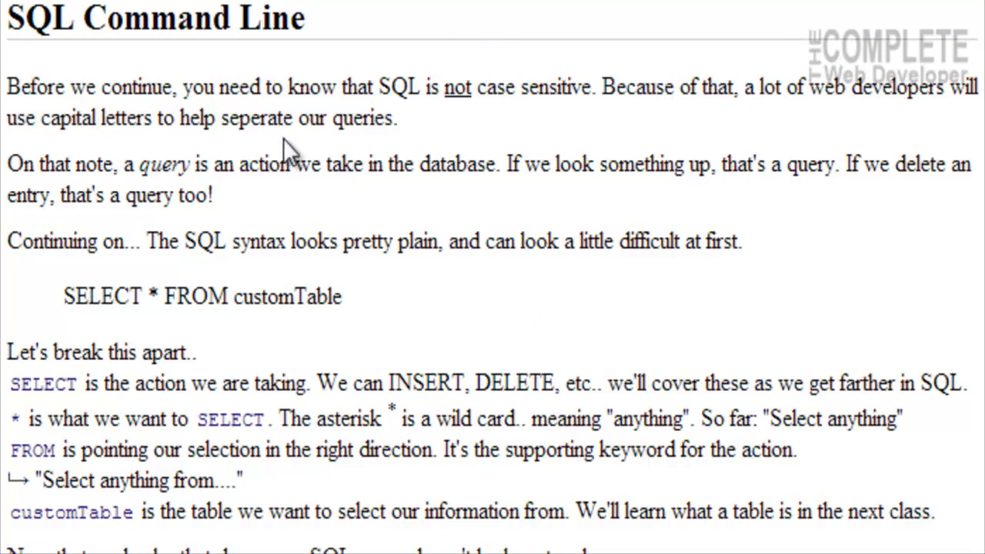
mouse_move(326, 177)
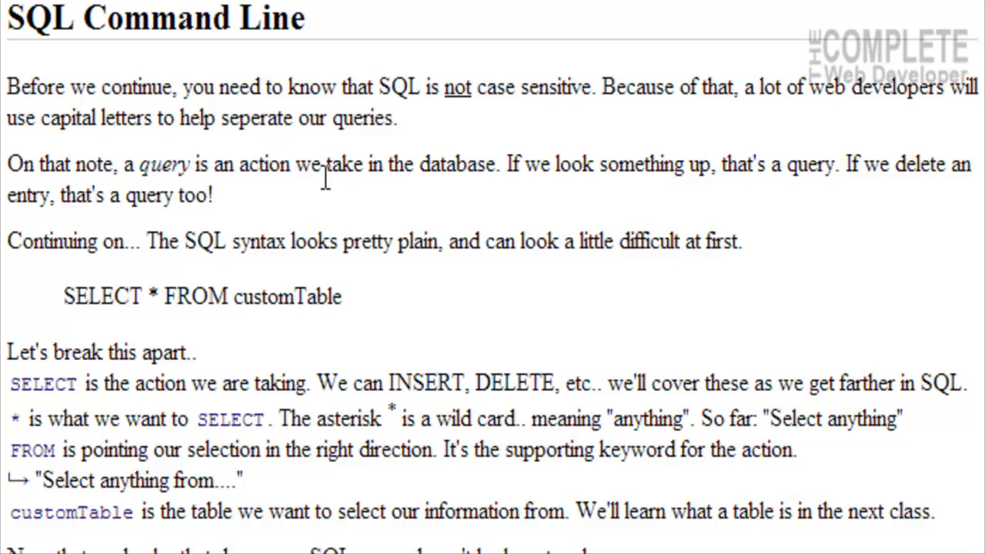
mouse_move(331, 206)
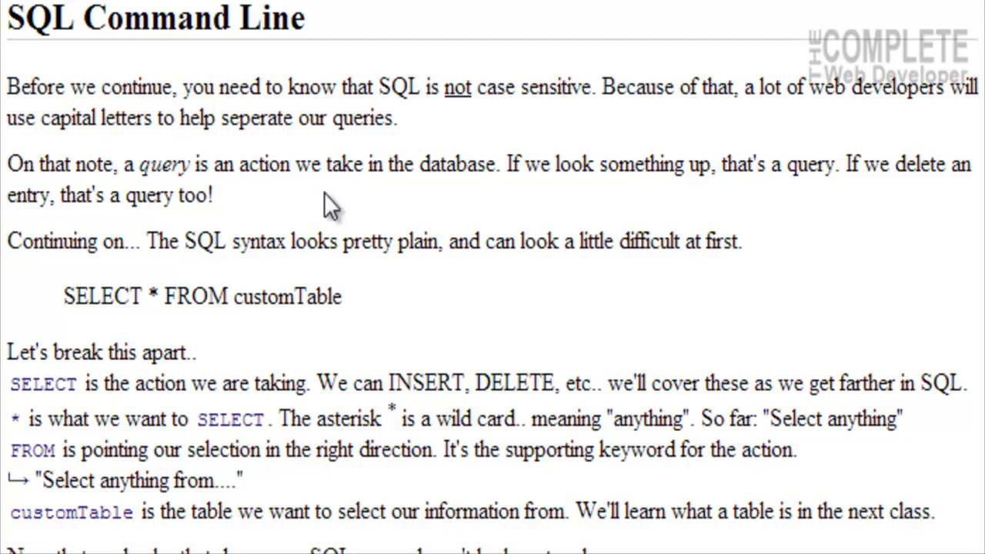
mouse_move(340, 277)
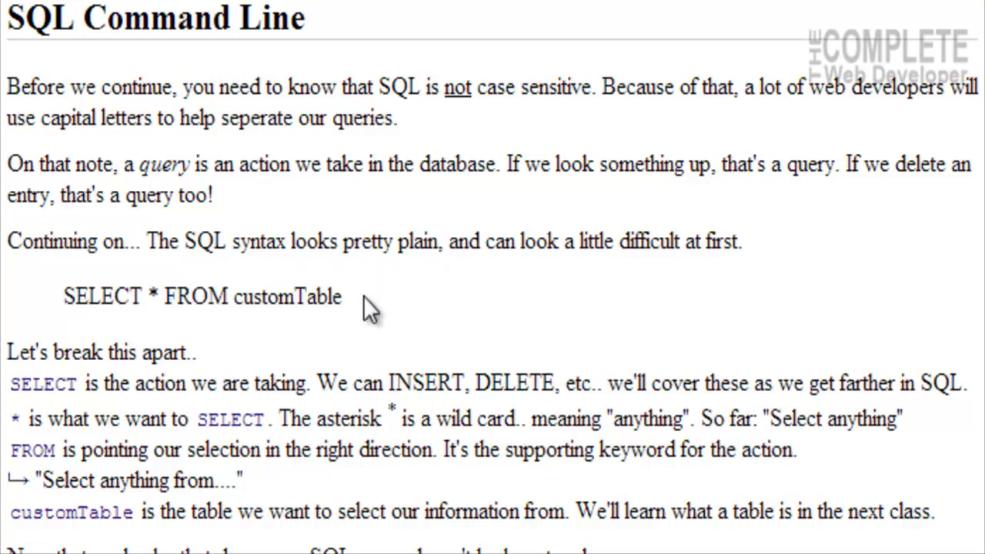
Step: Highlight SELECT *, the asterisk wildcard and the FROM keyword in the example query
drag(63, 296, 157, 295)
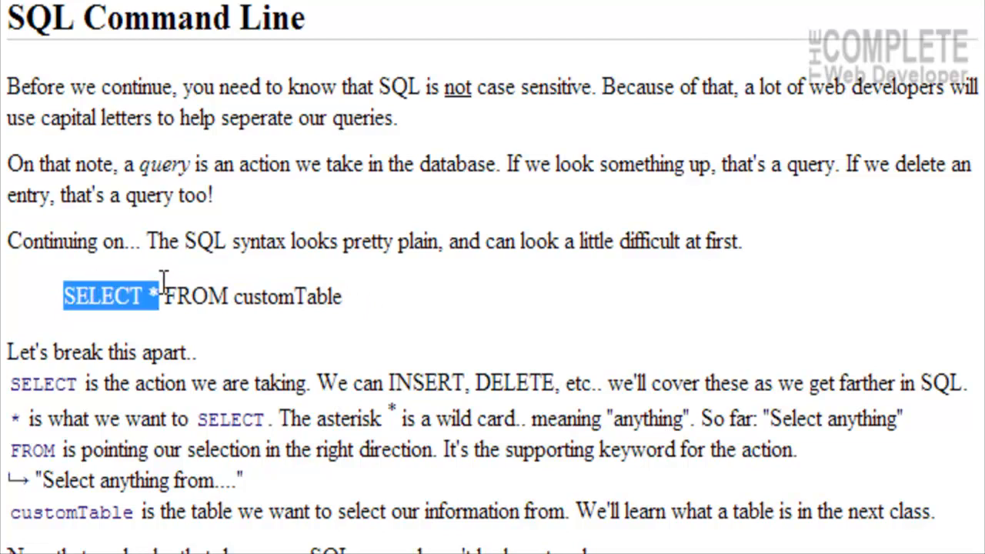
drag(154, 296, 351, 296)
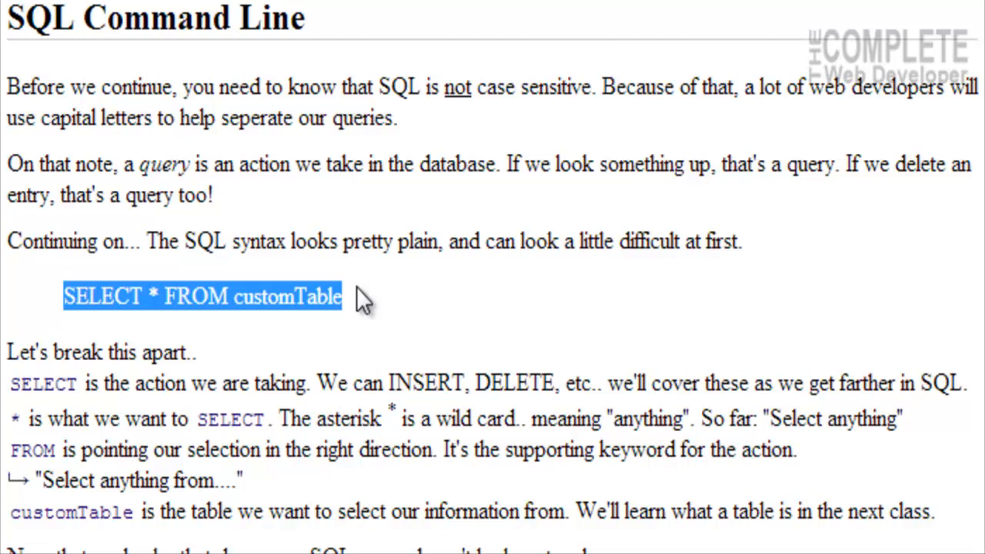
click(107, 285)
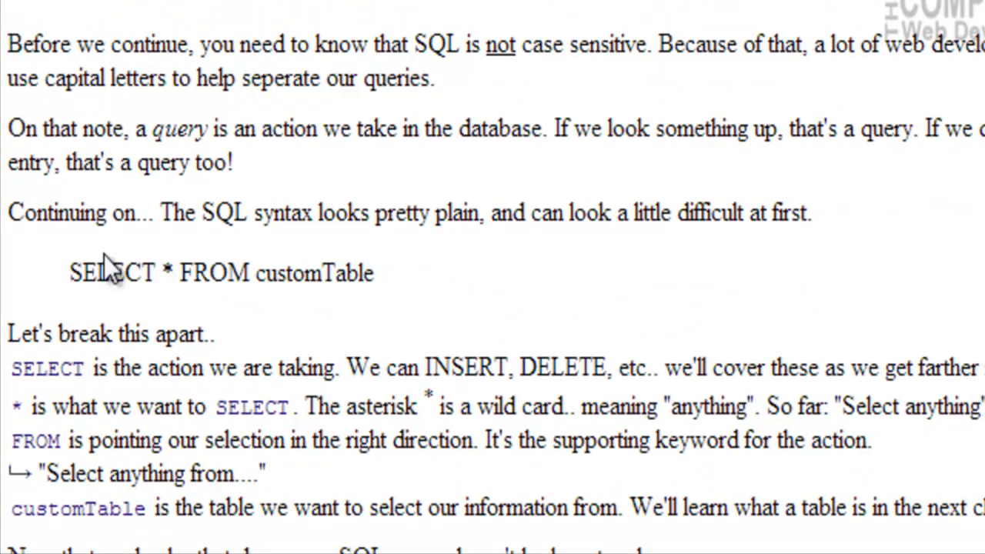
double_click(114, 272)
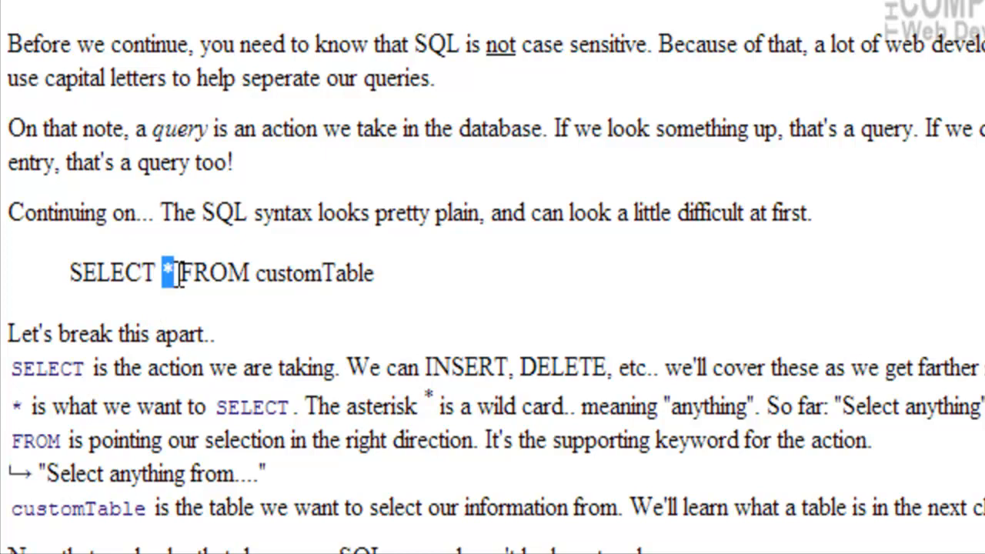
double_click(314, 271)
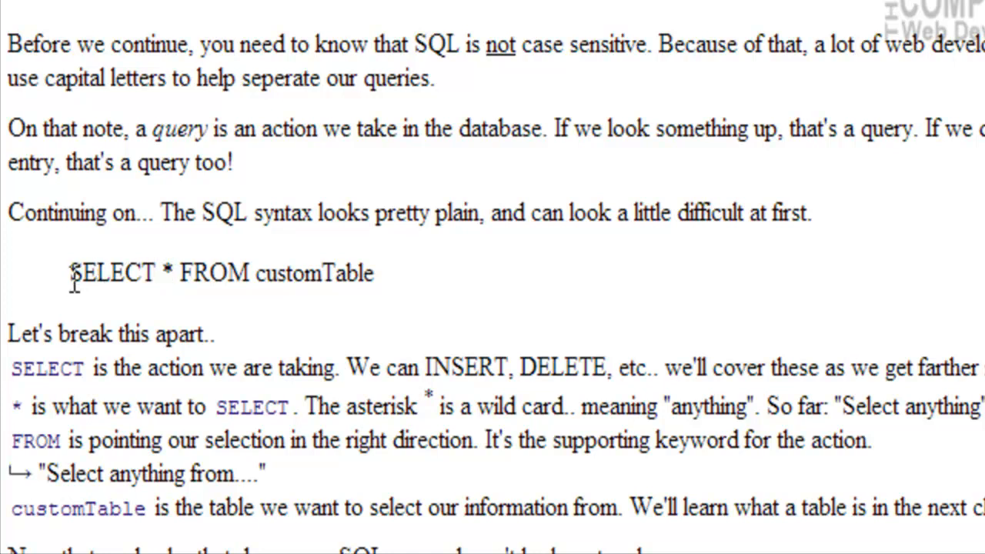
drag(71, 272, 176, 273)
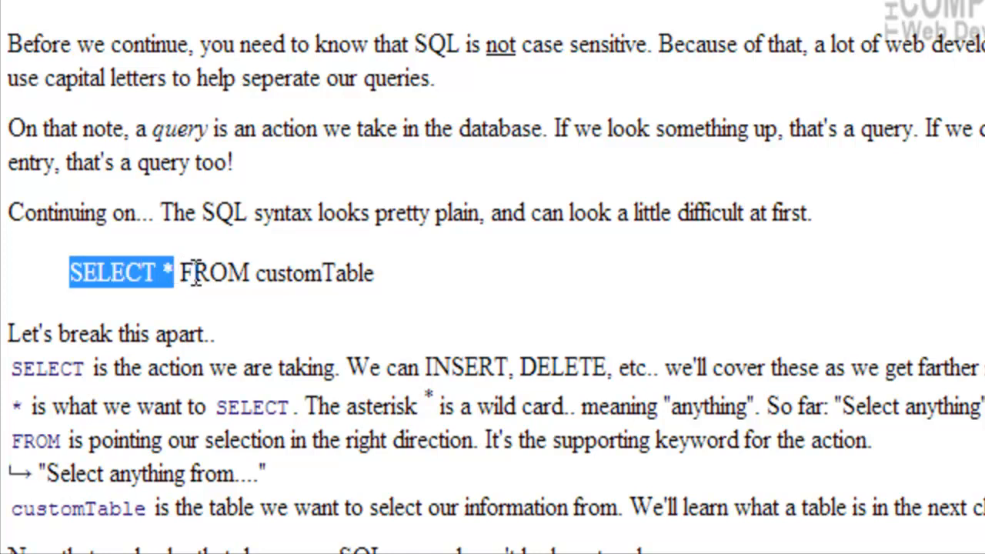
double_click(215, 272)
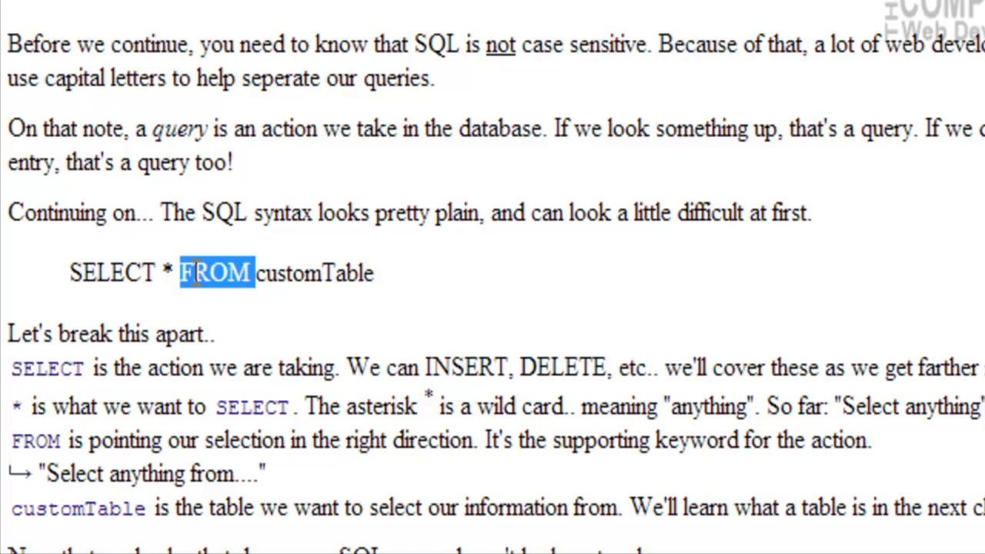
mouse_move(192, 277)
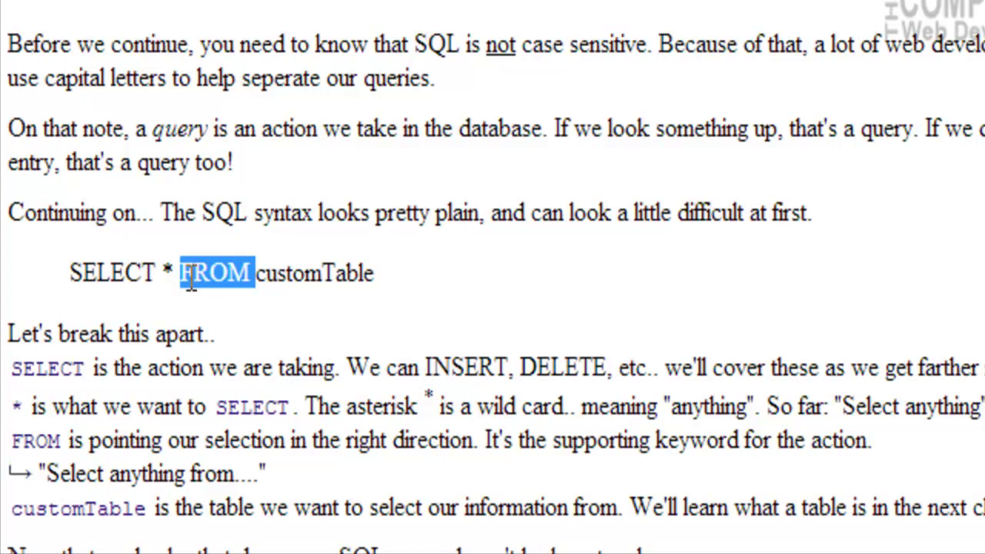
Step: Highlight SELECT, then SELECT * FROM, then the table name customTable in turn
click(86, 273)
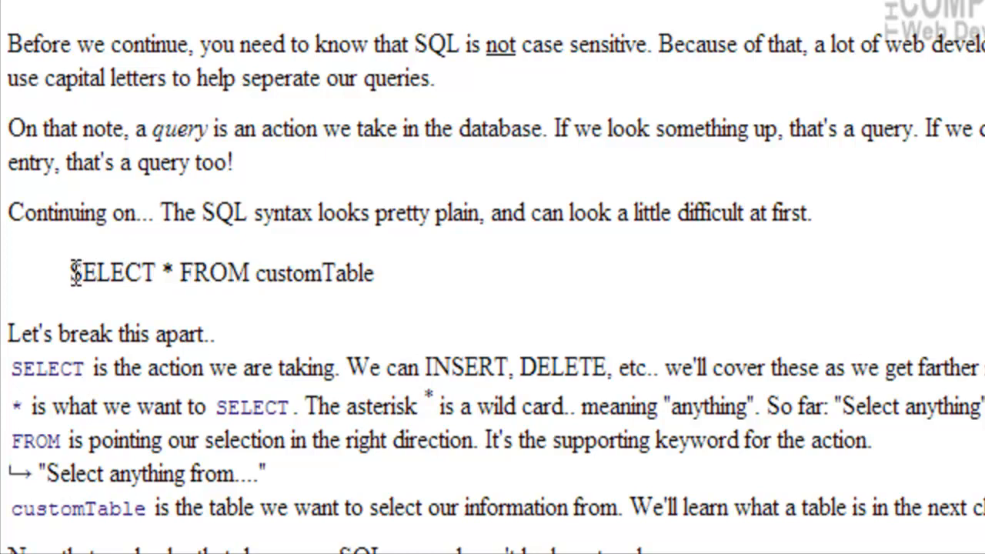
drag(71, 273, 175, 272)
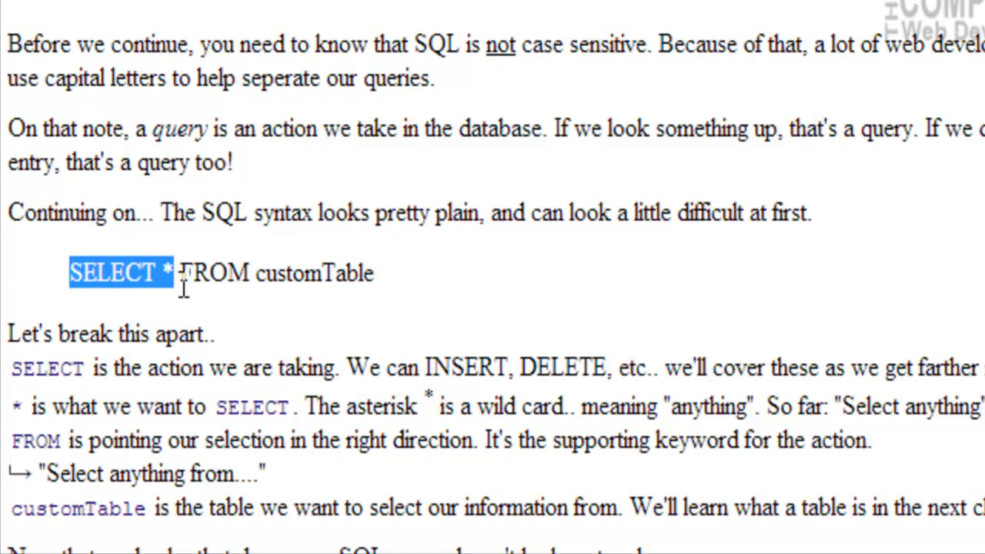
click(74, 261)
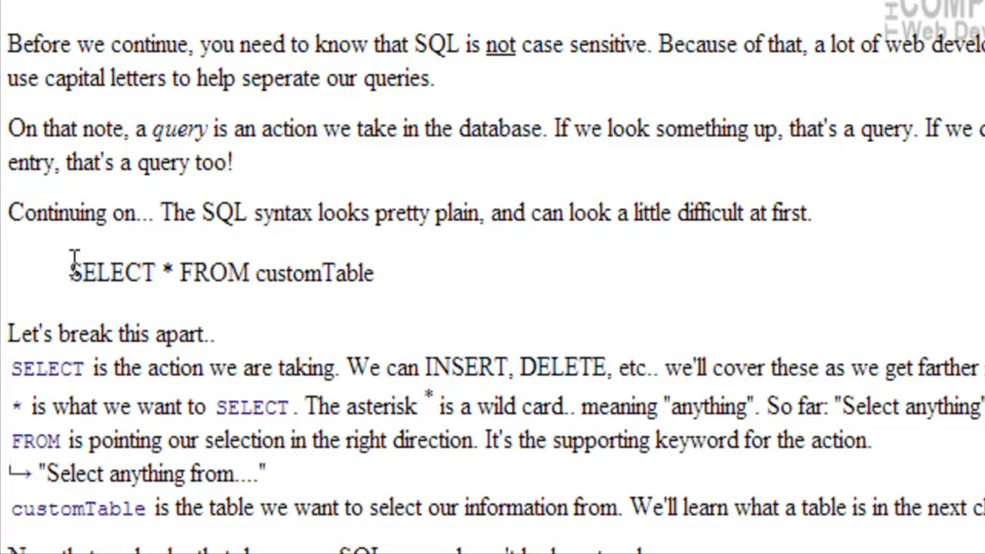
double_click(114, 271)
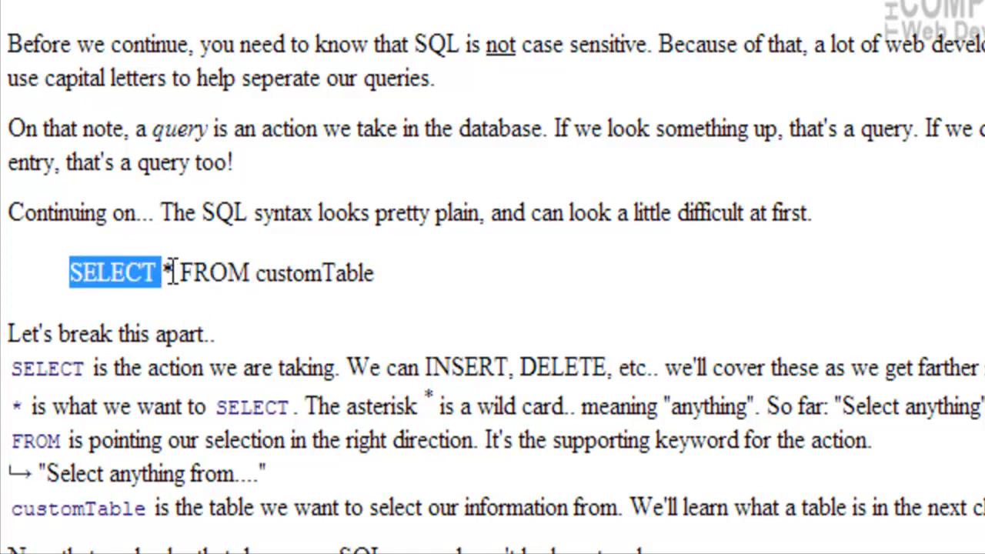
drag(161, 272, 254, 272)
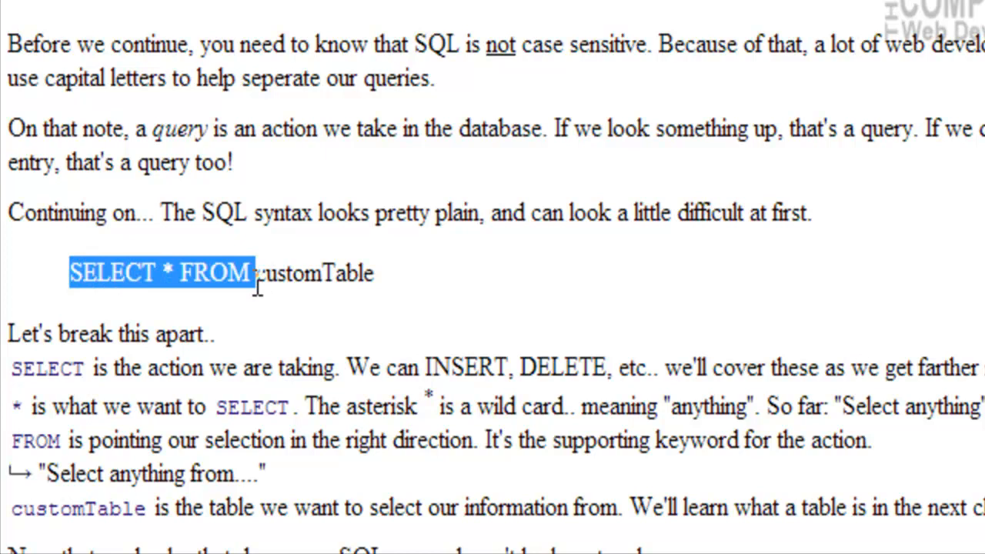
mouse_move(163, 489)
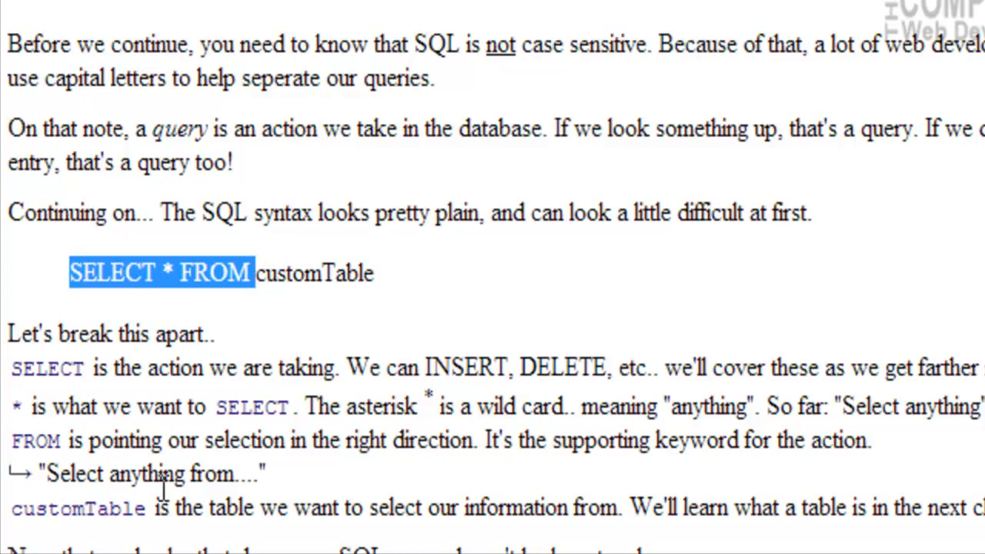
double_click(314, 272)
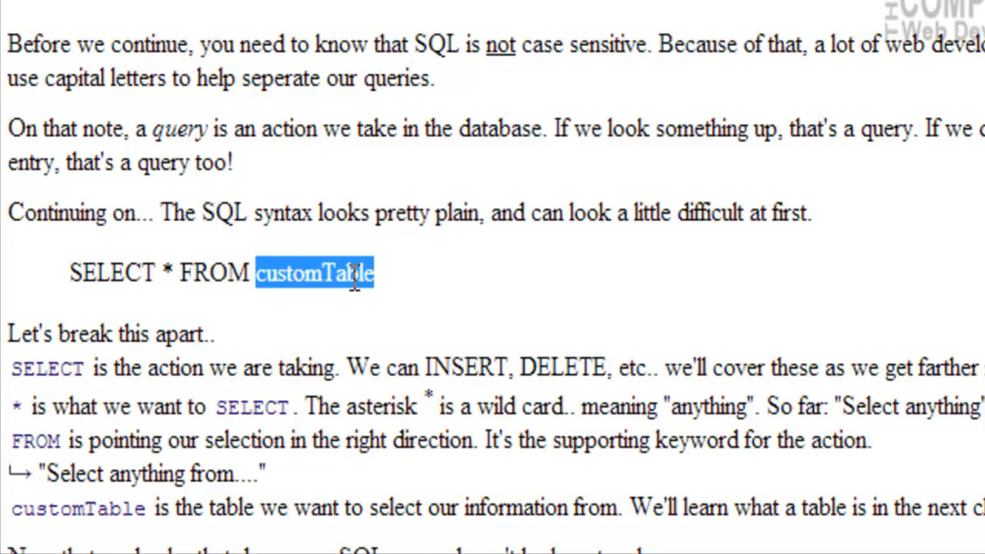
click(315, 277)
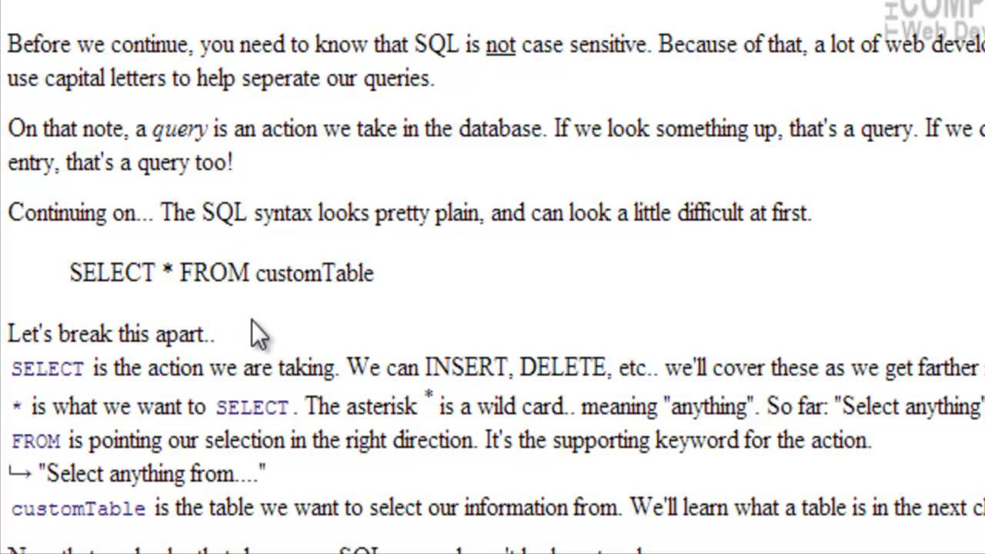
Step: Mark the whole SELECT * FROM customTable example, then just its SELECT * FROM part
drag(70, 272, 373, 272)
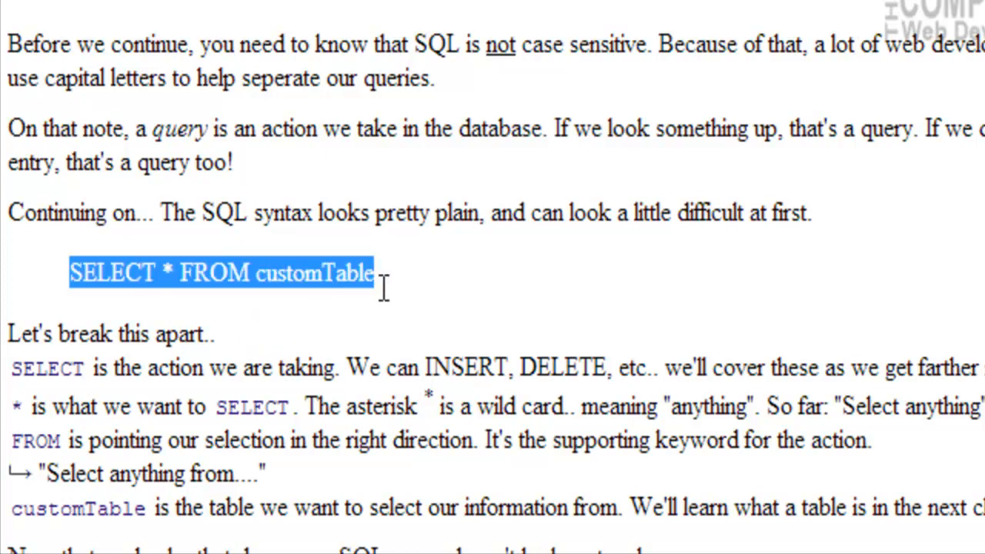
click(74, 272)
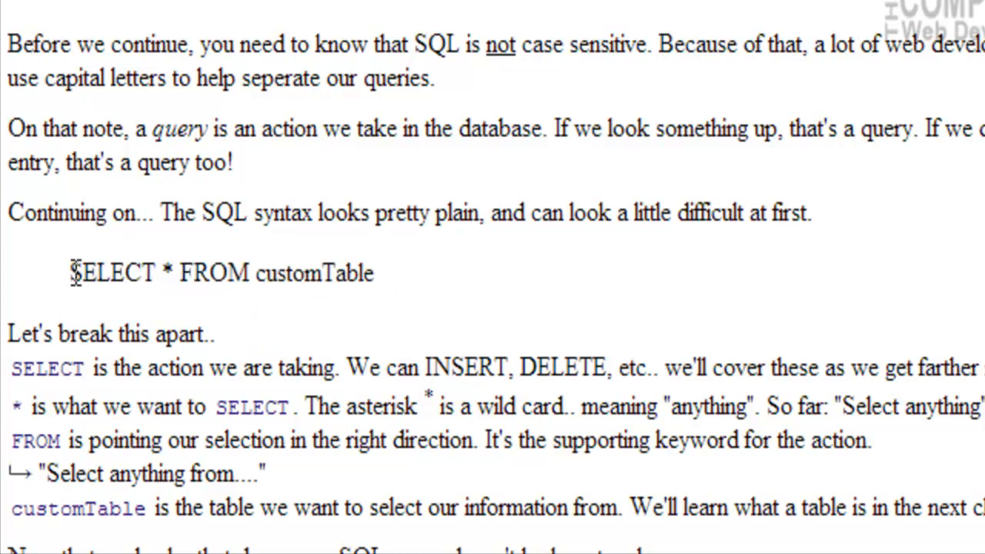
drag(69, 273, 234, 272)
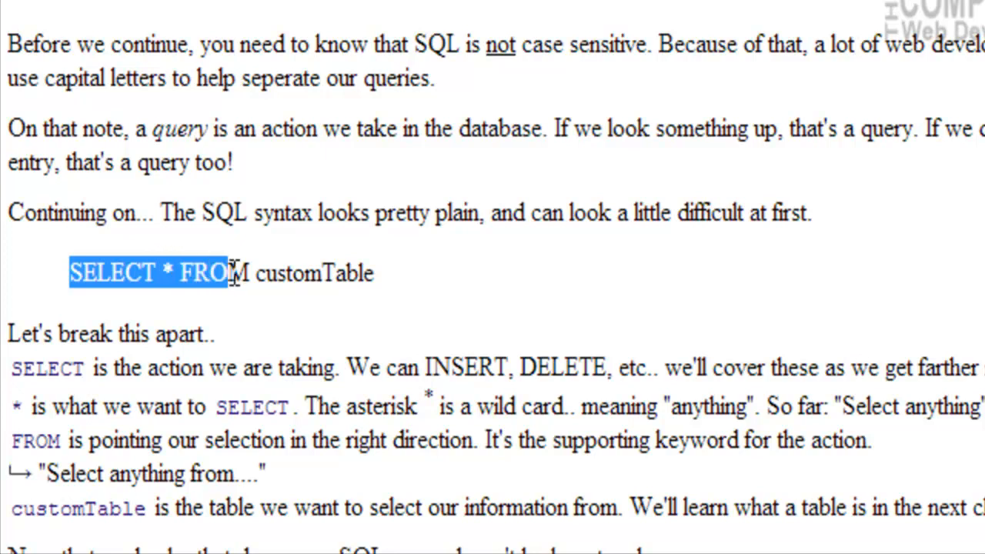
click(308, 272)
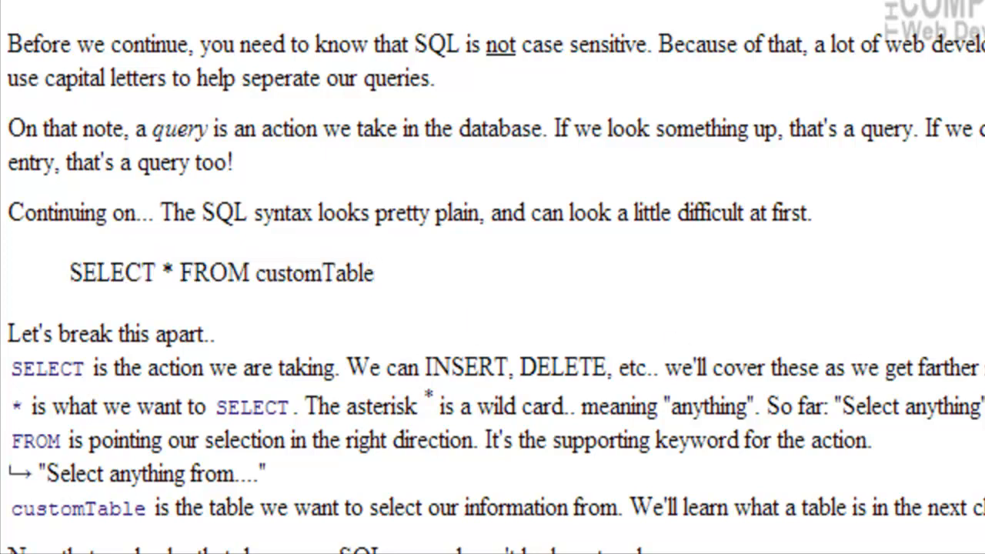
Step: Move down to the connection code and emphasise the mysqli_connect function name
scroll(down, 3)
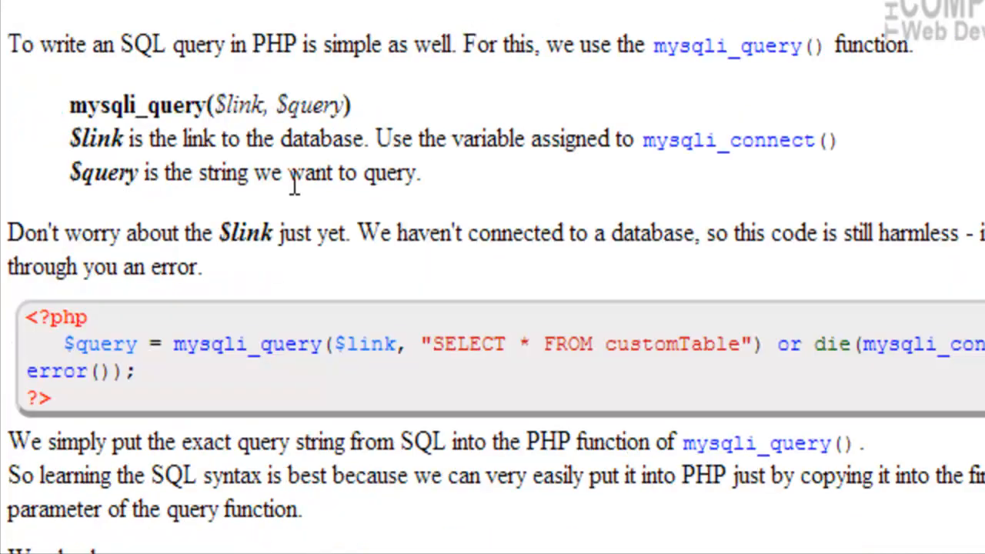
mouse_move(667, 46)
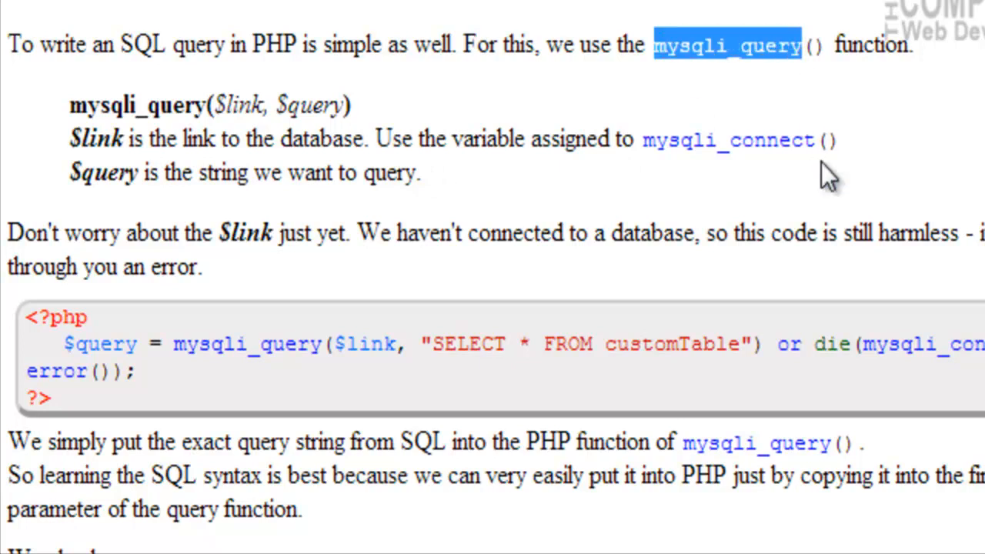
mouse_move(844, 60)
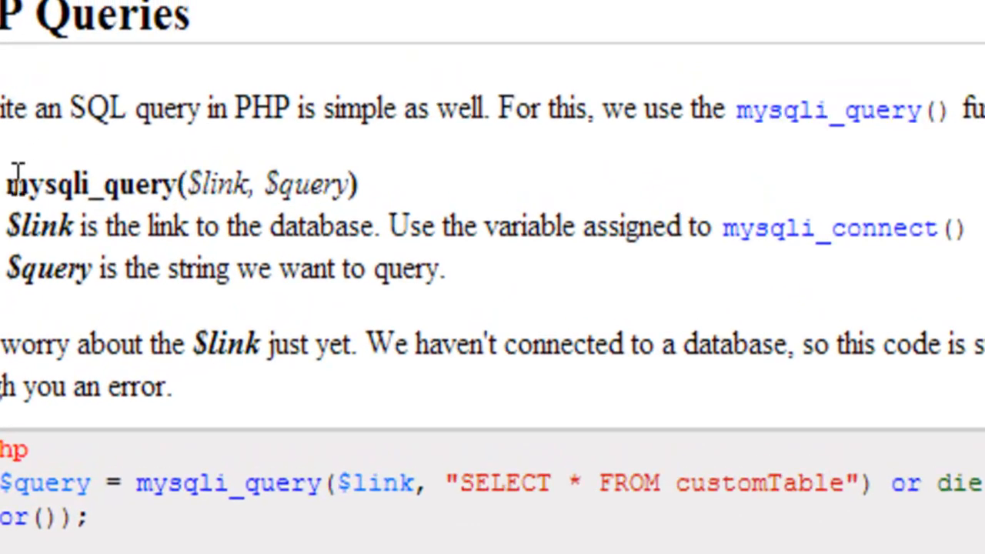
double_click(85, 183)
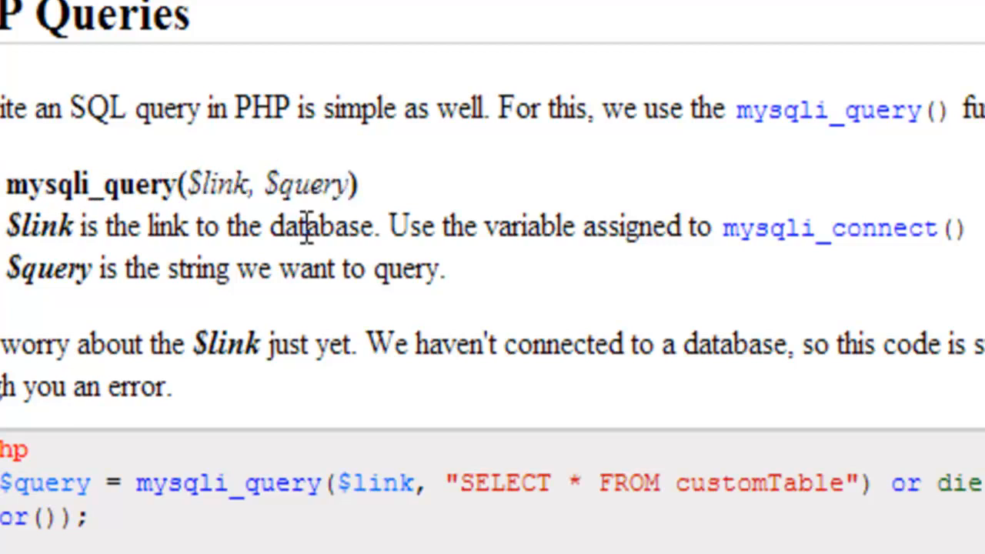
mouse_move(748, 244)
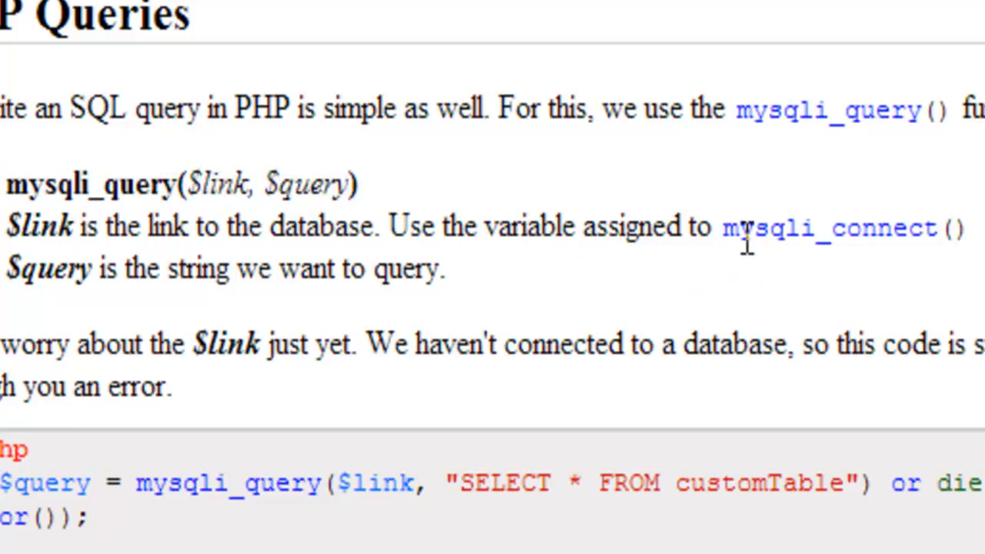
double_click(828, 231)
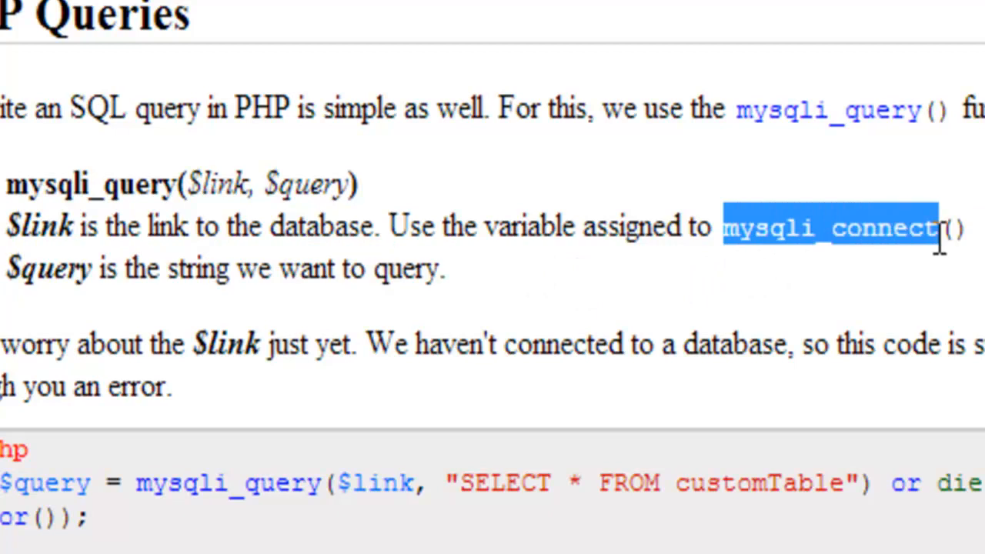
mouse_move(948, 269)
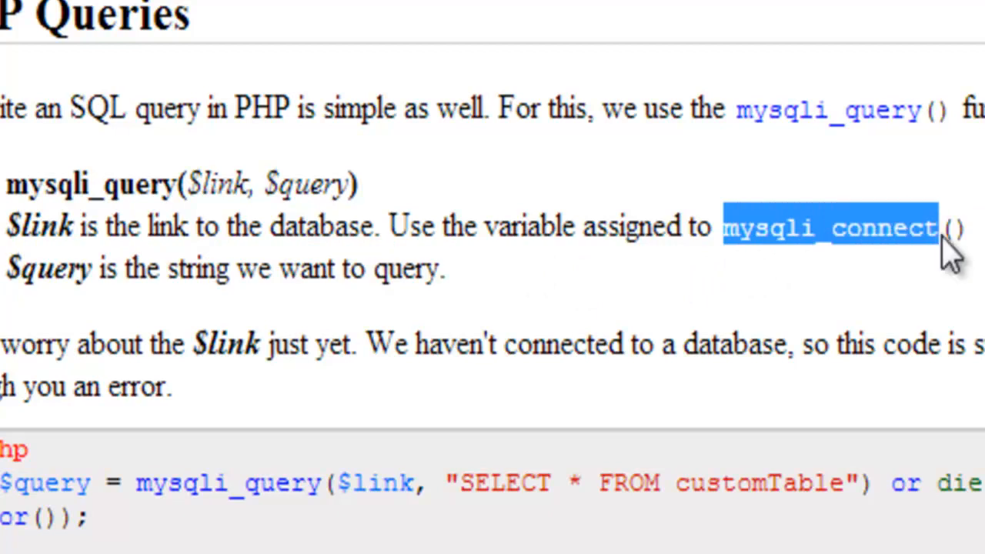
mouse_move(941, 280)
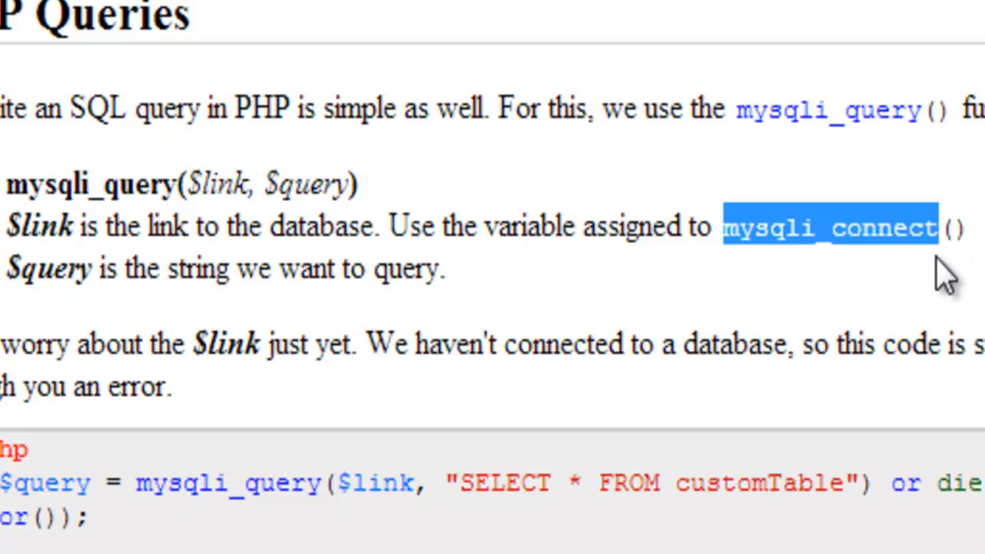
mouse_move(29, 337)
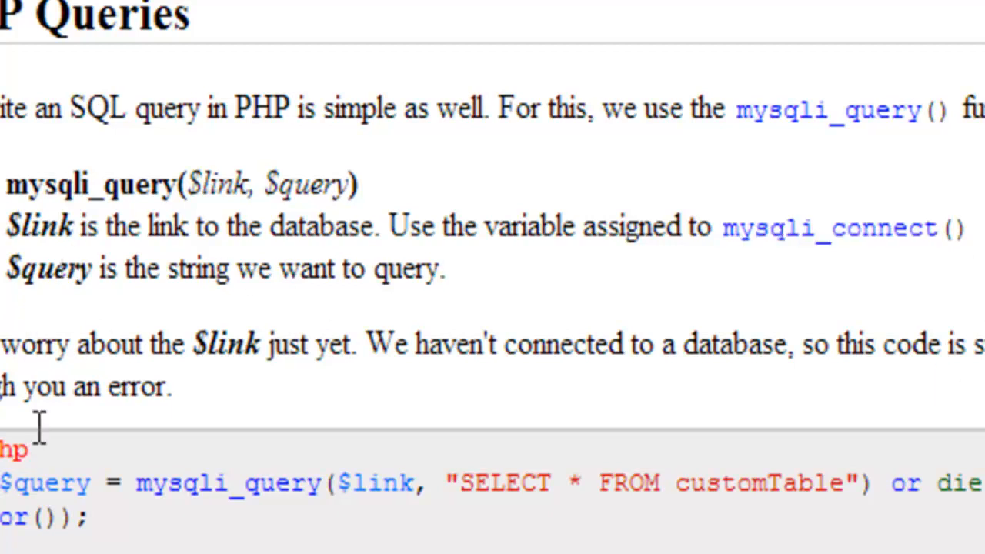
scroll(down, 3)
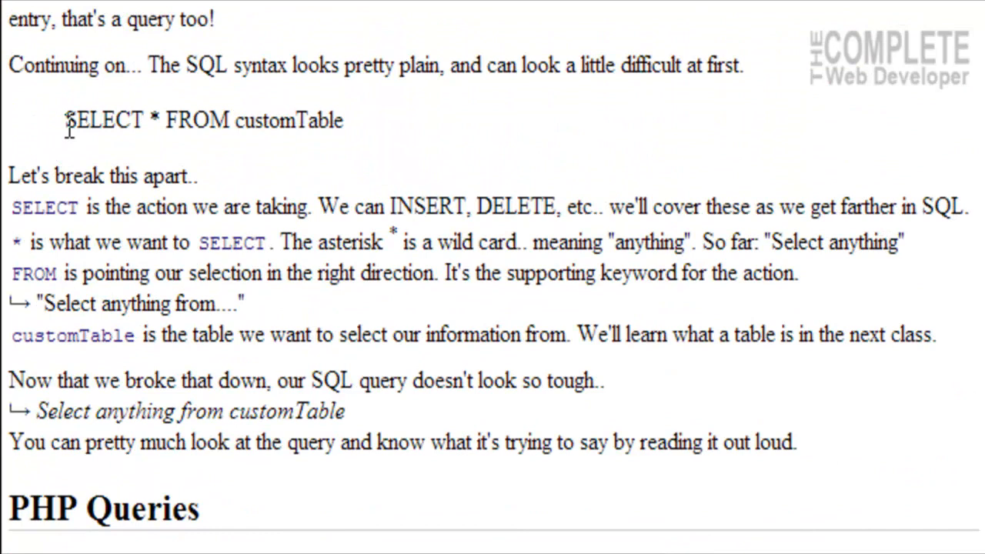
Step: Take the SELECT * FROM customTable statement and bring the PHP Queries code block into view
drag(64, 120, 344, 120)
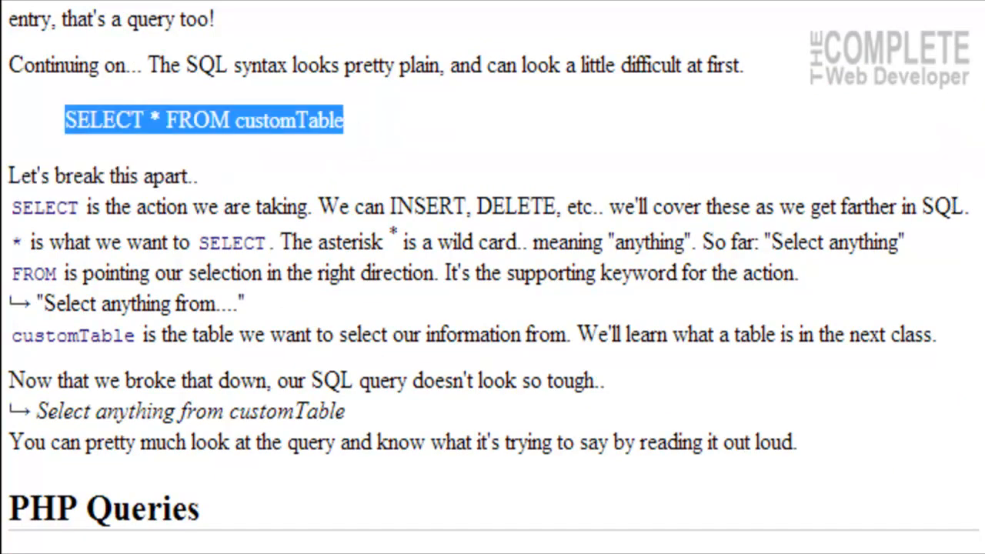
scroll(down, 3)
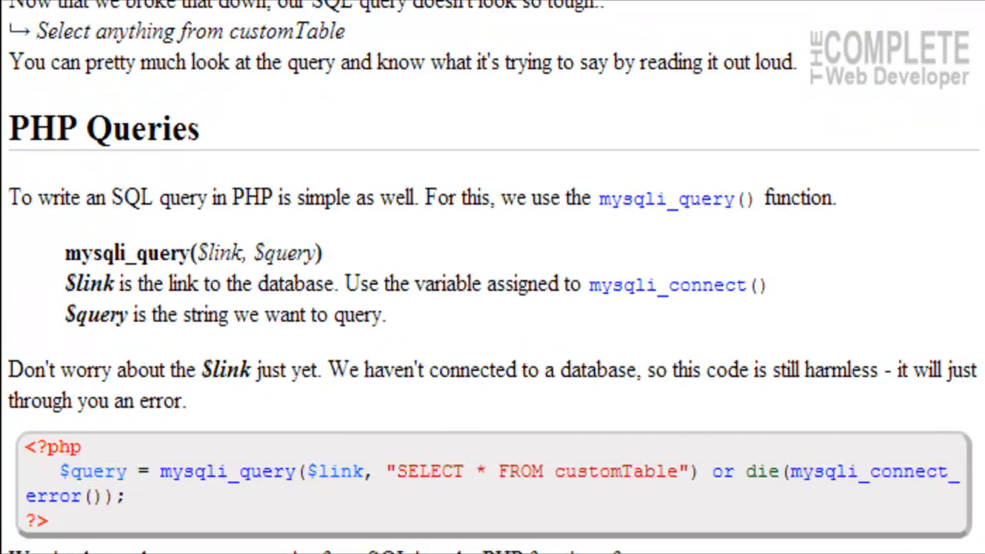
scroll(down, 3)
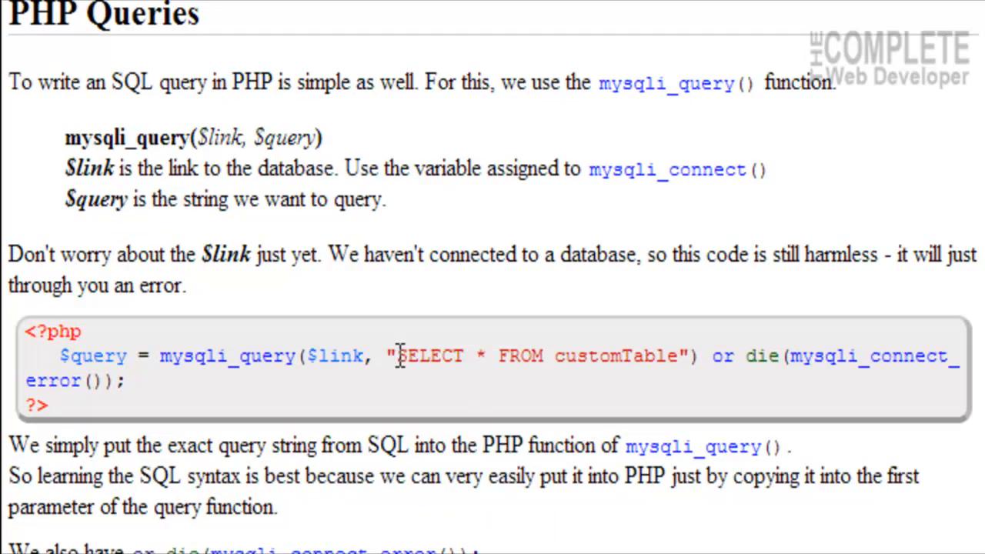
drag(397, 355, 680, 356)
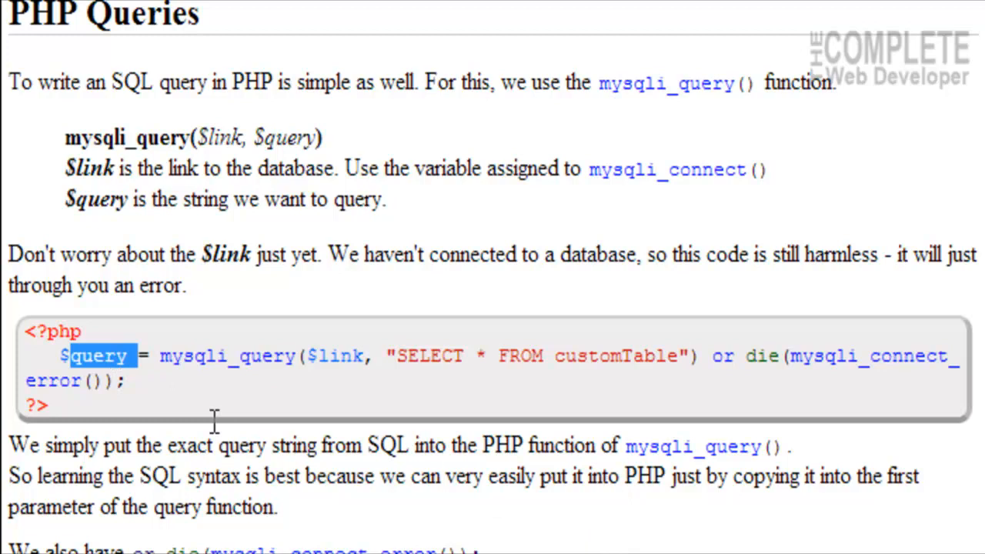
double_click(225, 355)
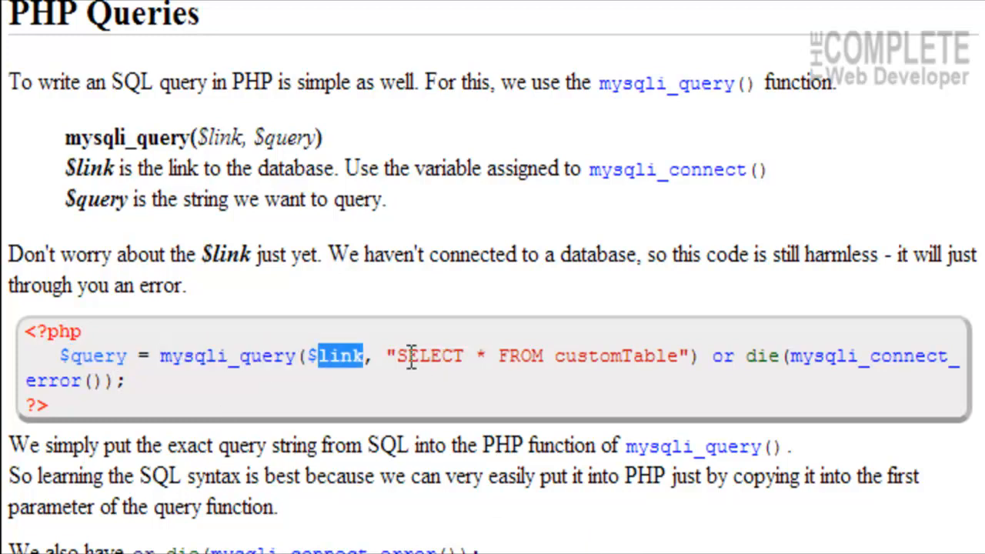
drag(391, 355, 690, 356)
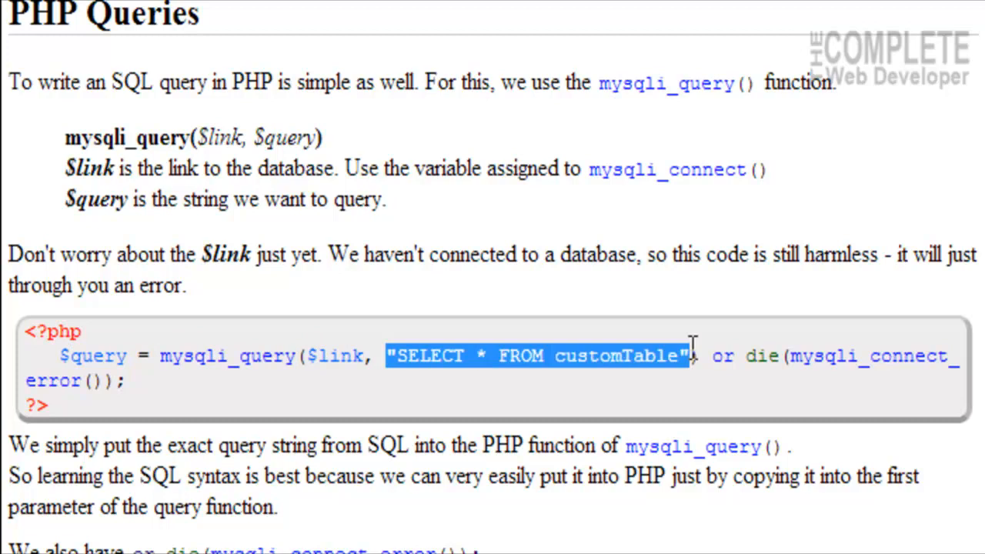
mouse_move(688, 353)
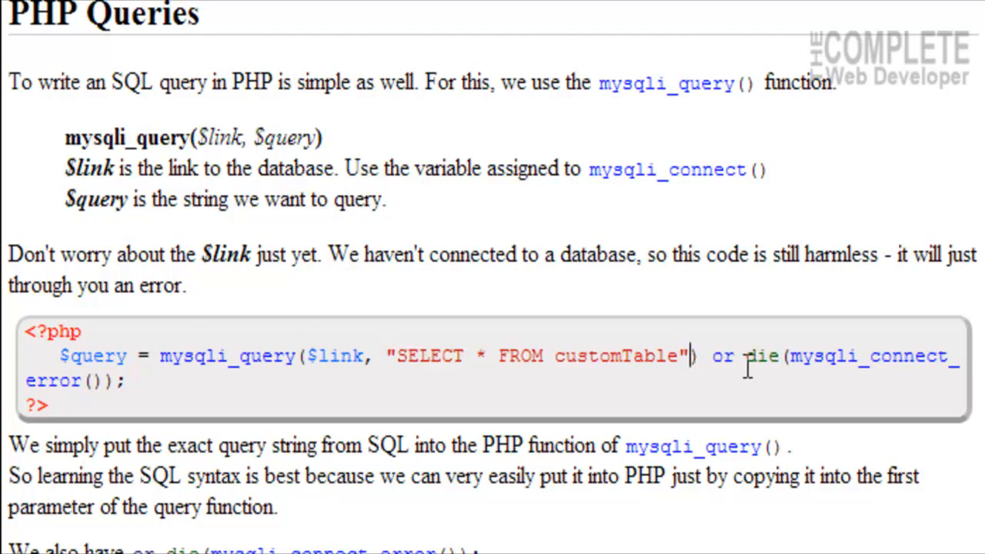
drag(699, 356, 756, 355)
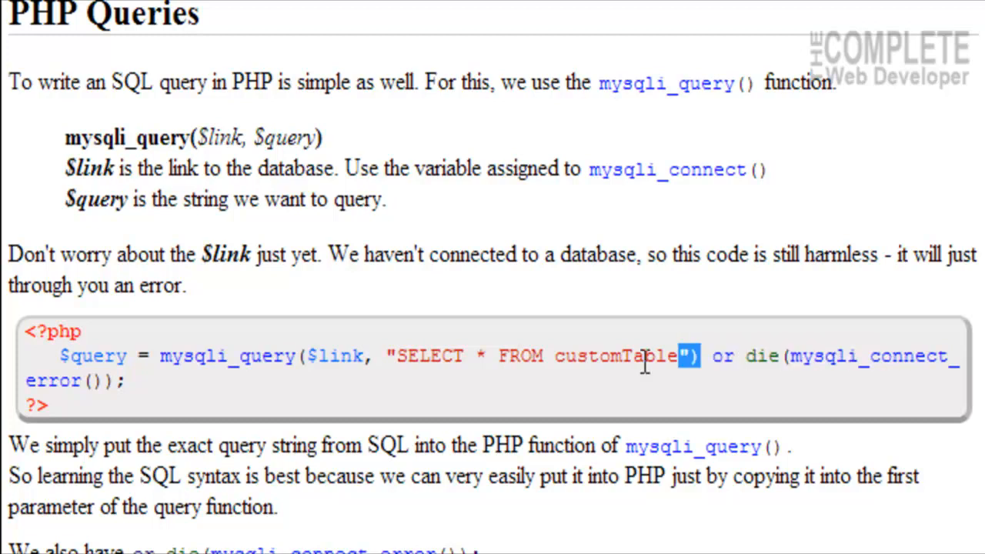
drag(689, 355, 107, 380)
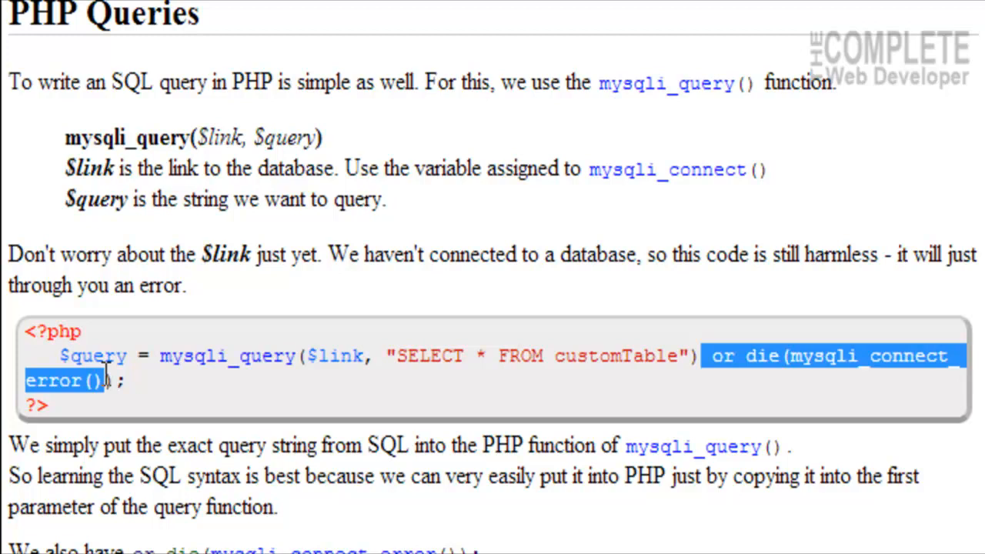
click(717, 385)
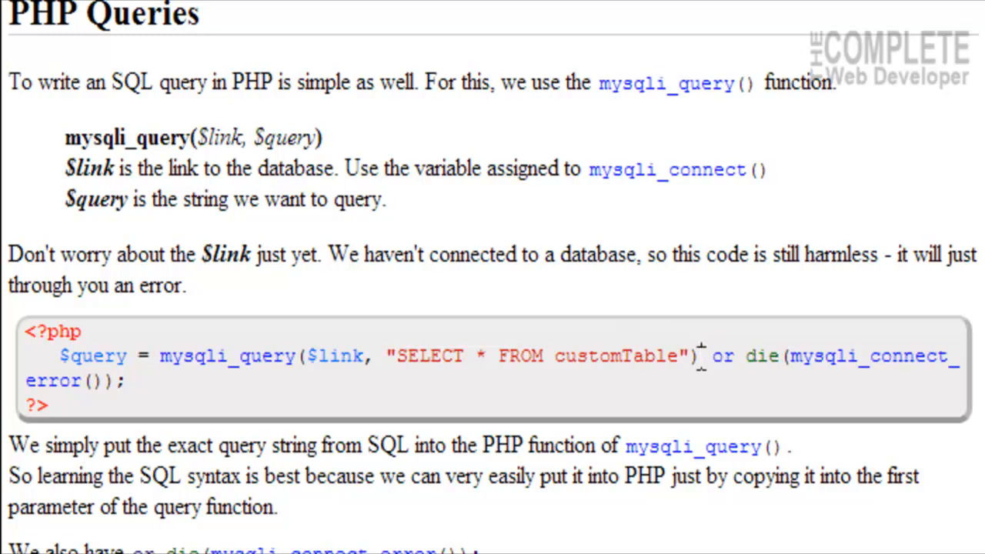
drag(61, 356, 701, 356)
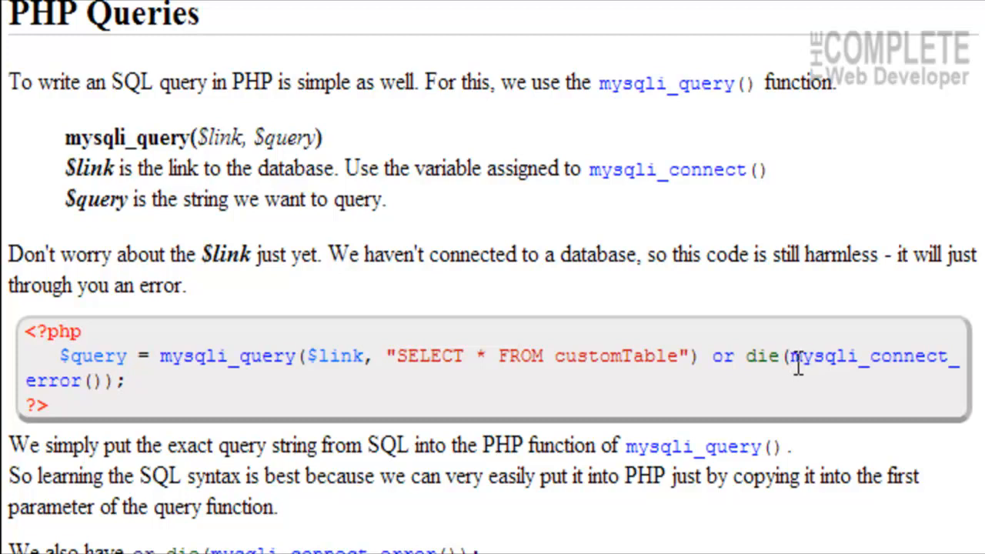
drag(791, 355, 107, 380)
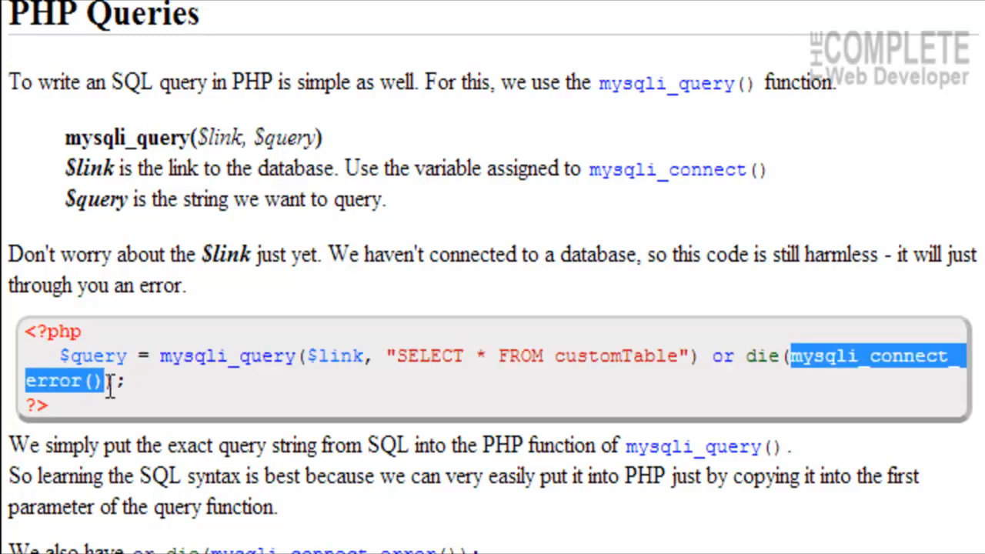
mouse_move(111, 440)
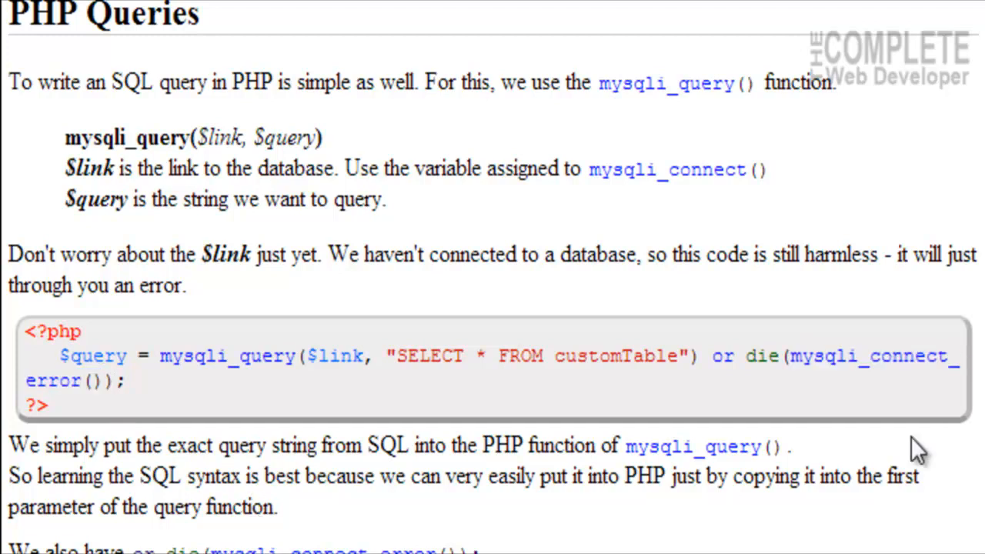
Step: Reach Finishing Notes and highlight the plain SELECT * FROM tableName statement
scroll(down, 3)
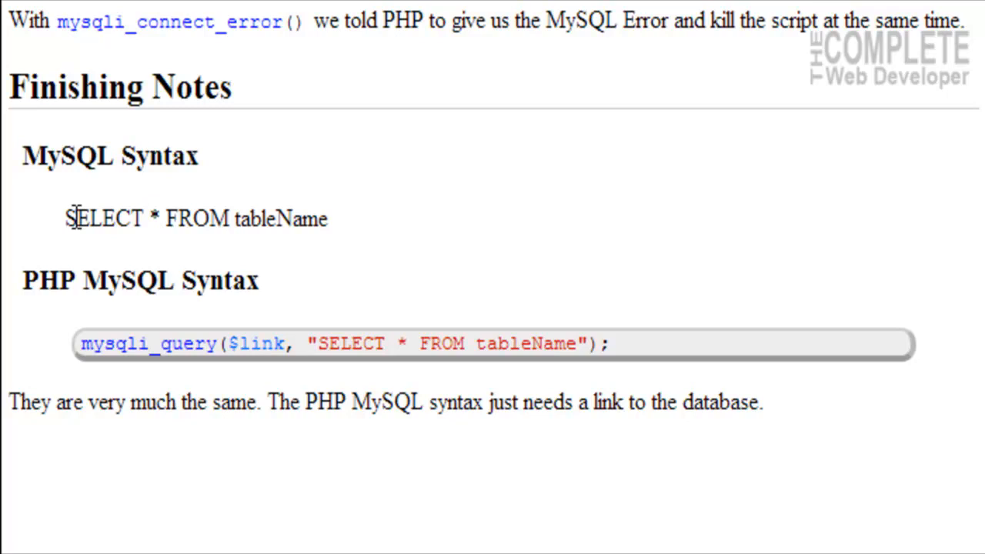
drag(69, 219, 326, 219)
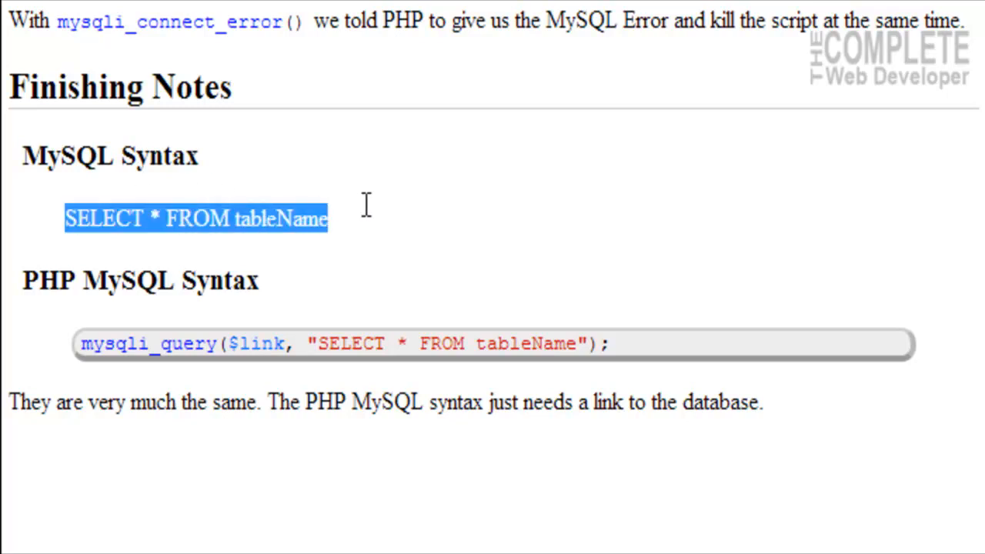
mouse_move(364, 218)
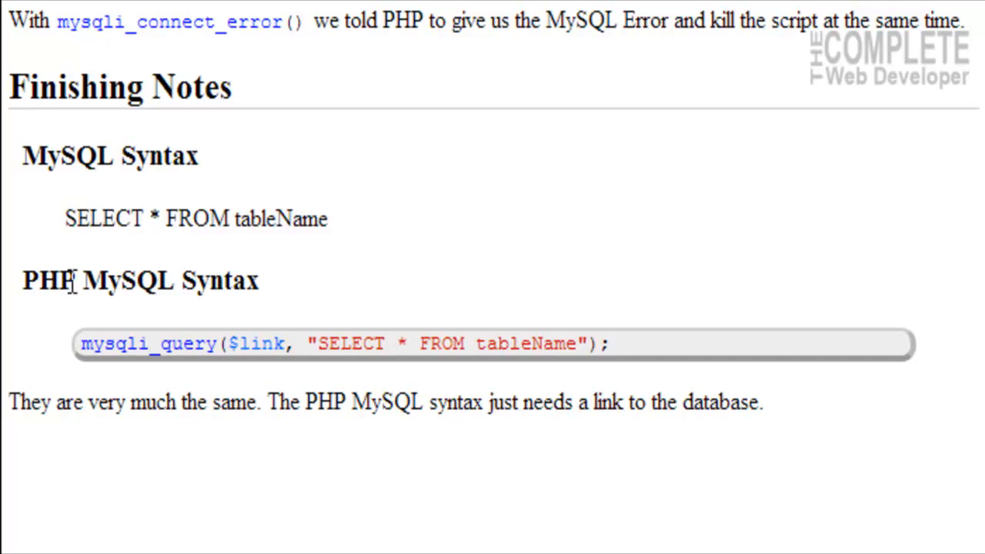
mouse_move(198, 304)
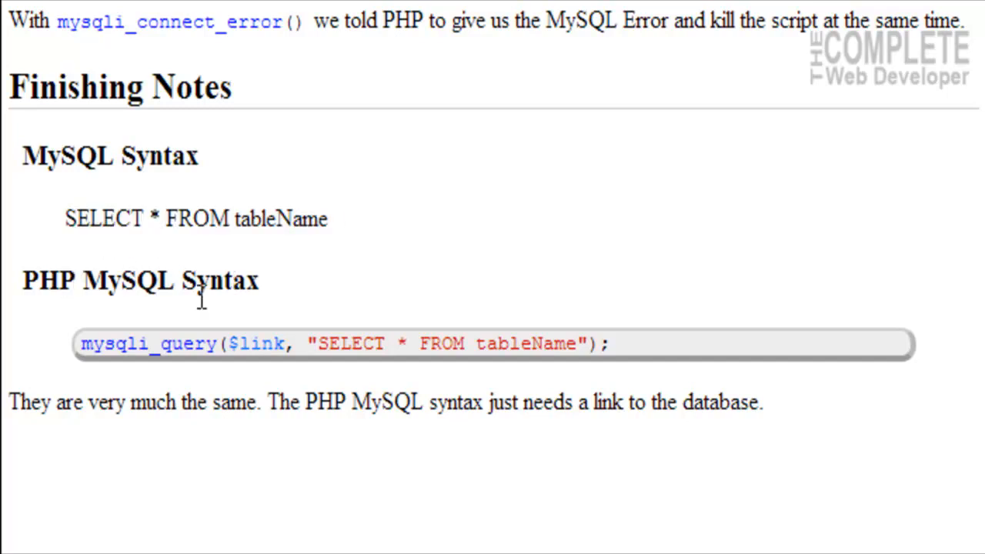
mouse_move(323, 231)
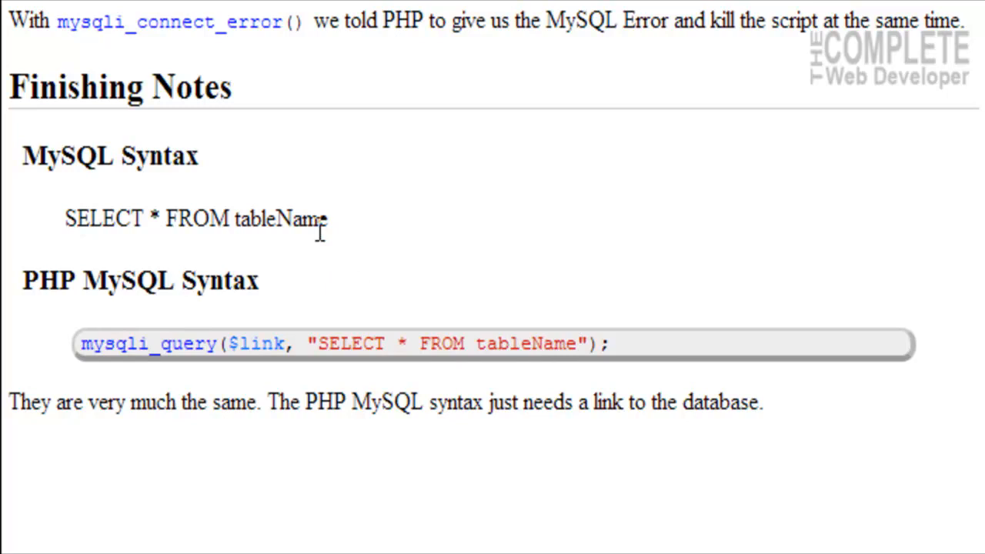
mouse_move(325, 344)
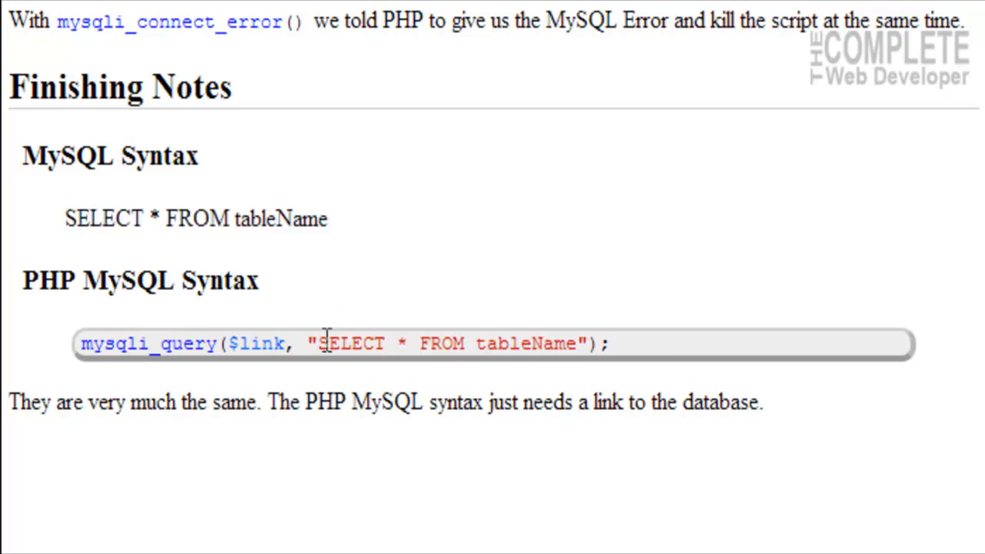
Step: Clear the mysqli_query quotes and drop SELECT * FROM tableName inside them
key(Backspace)
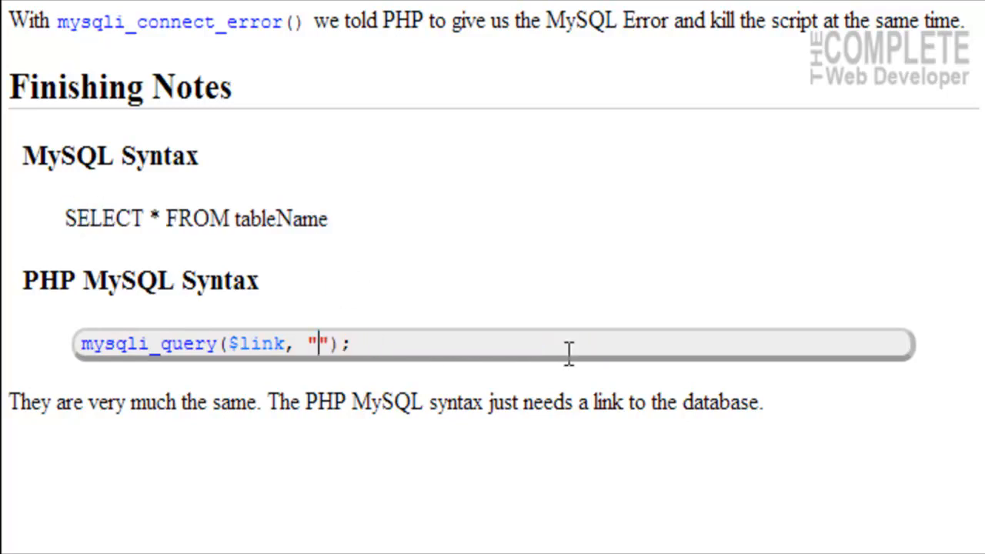
drag(65, 219, 327, 218)
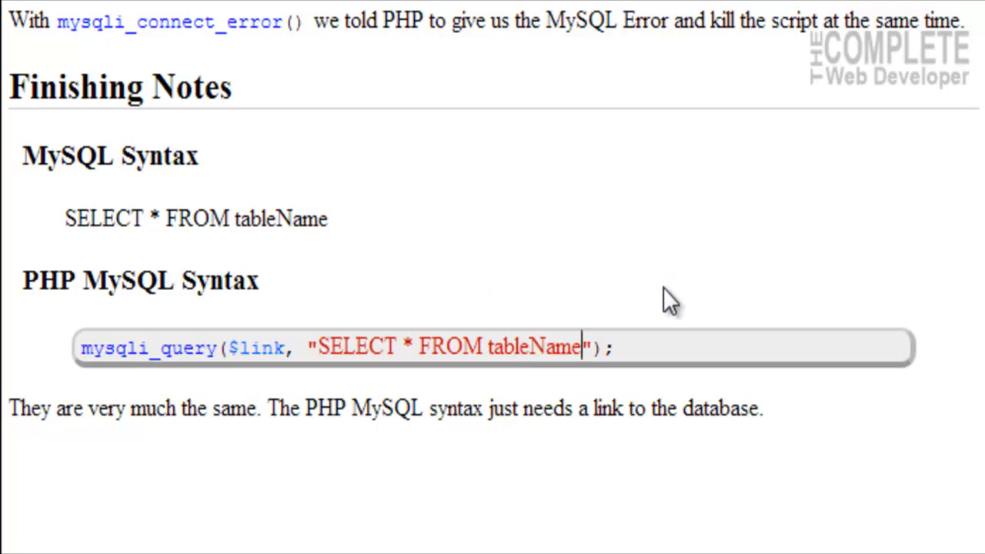
double_click(99, 219)
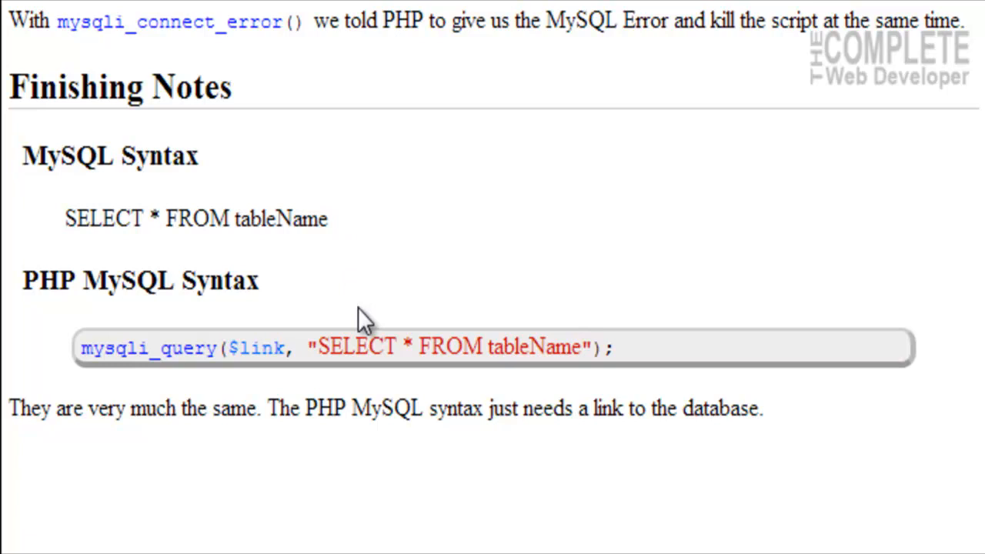
drag(317, 346, 583, 346)
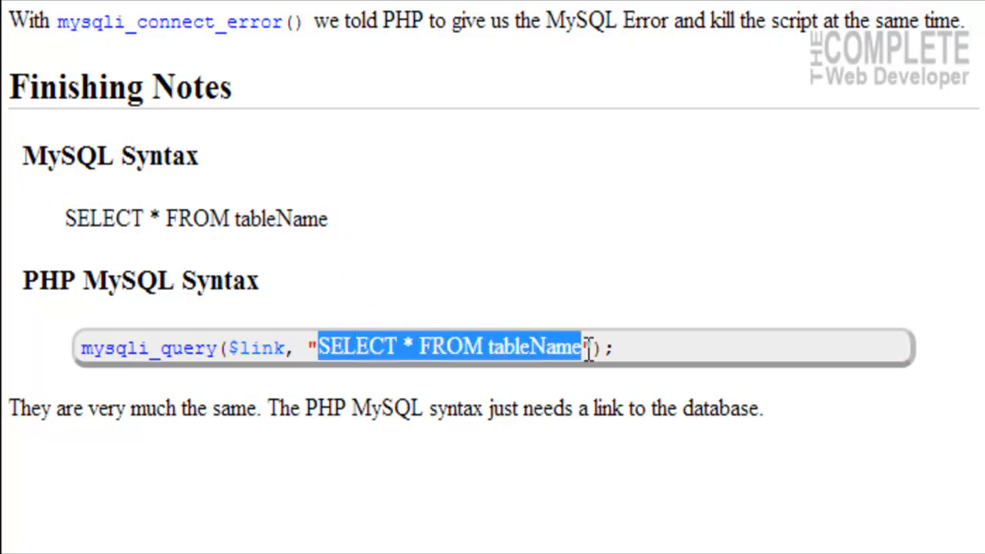
mouse_move(577, 361)
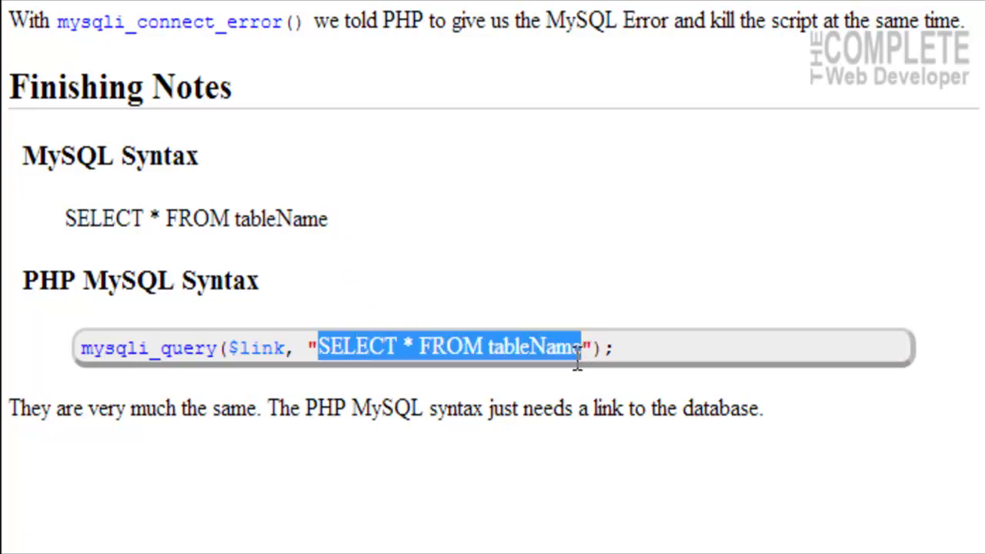
click(576, 347)
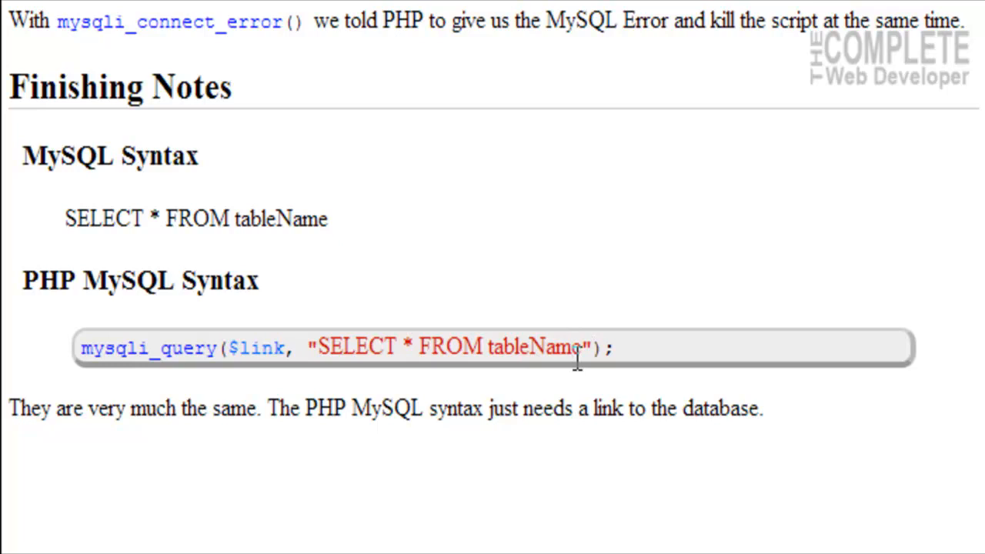
mouse_move(203, 335)
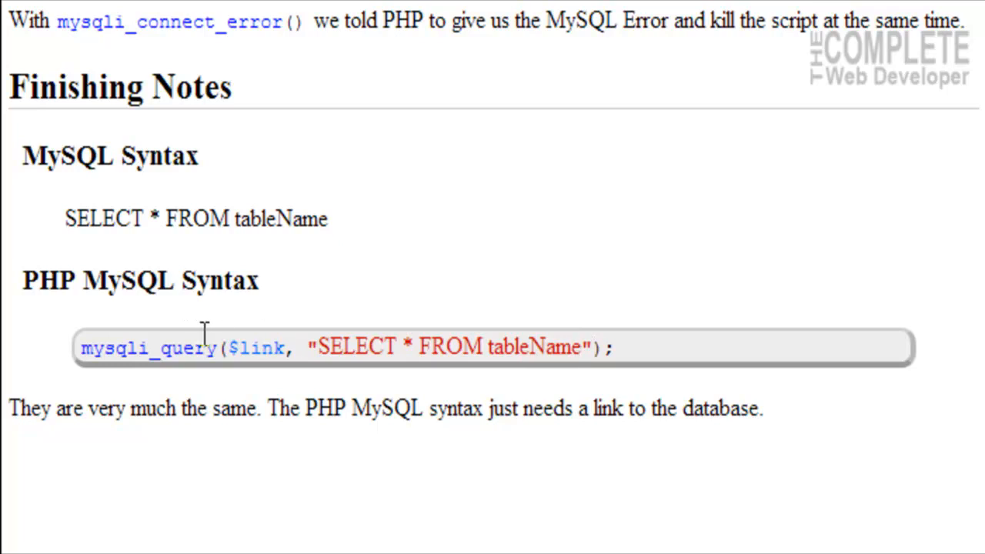
mouse_move(109, 157)
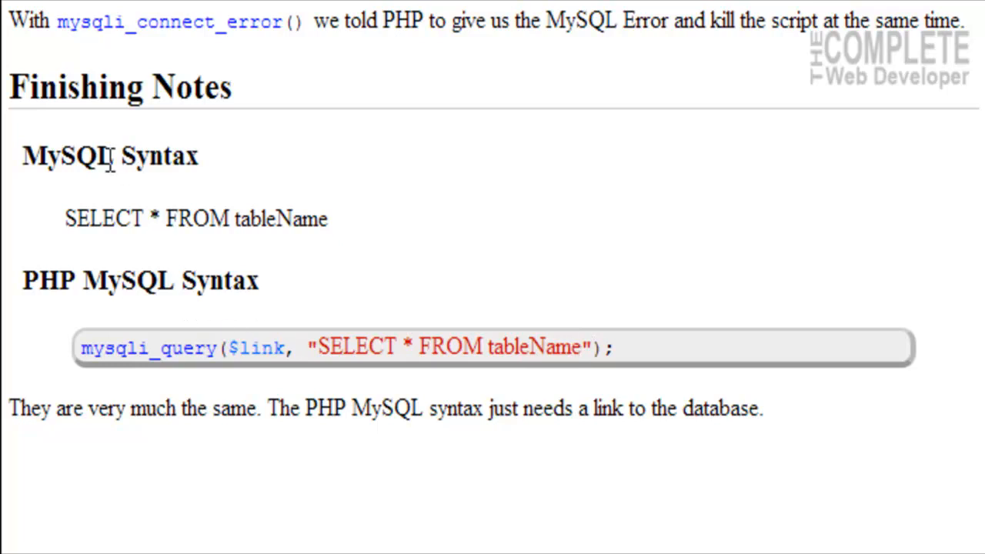
drag(65, 219, 326, 219)
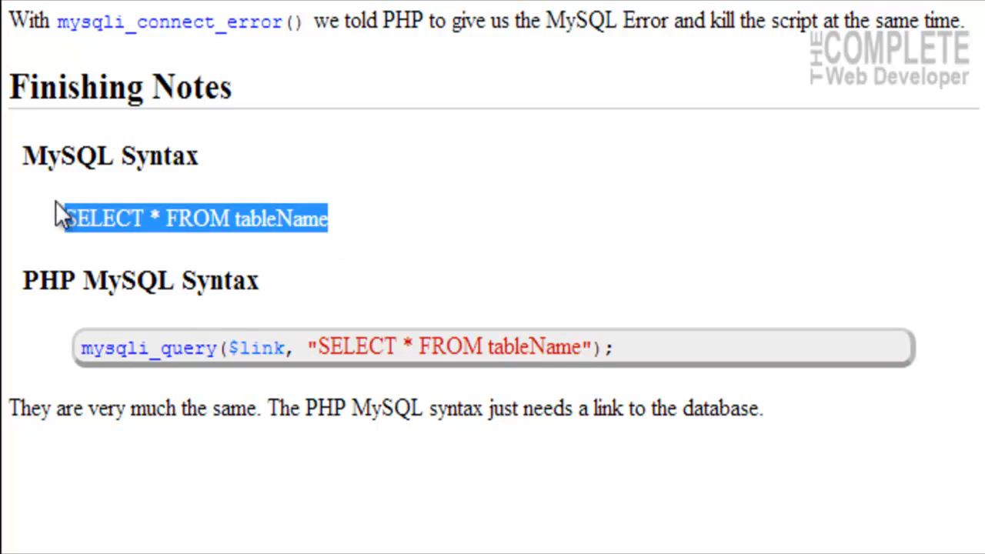